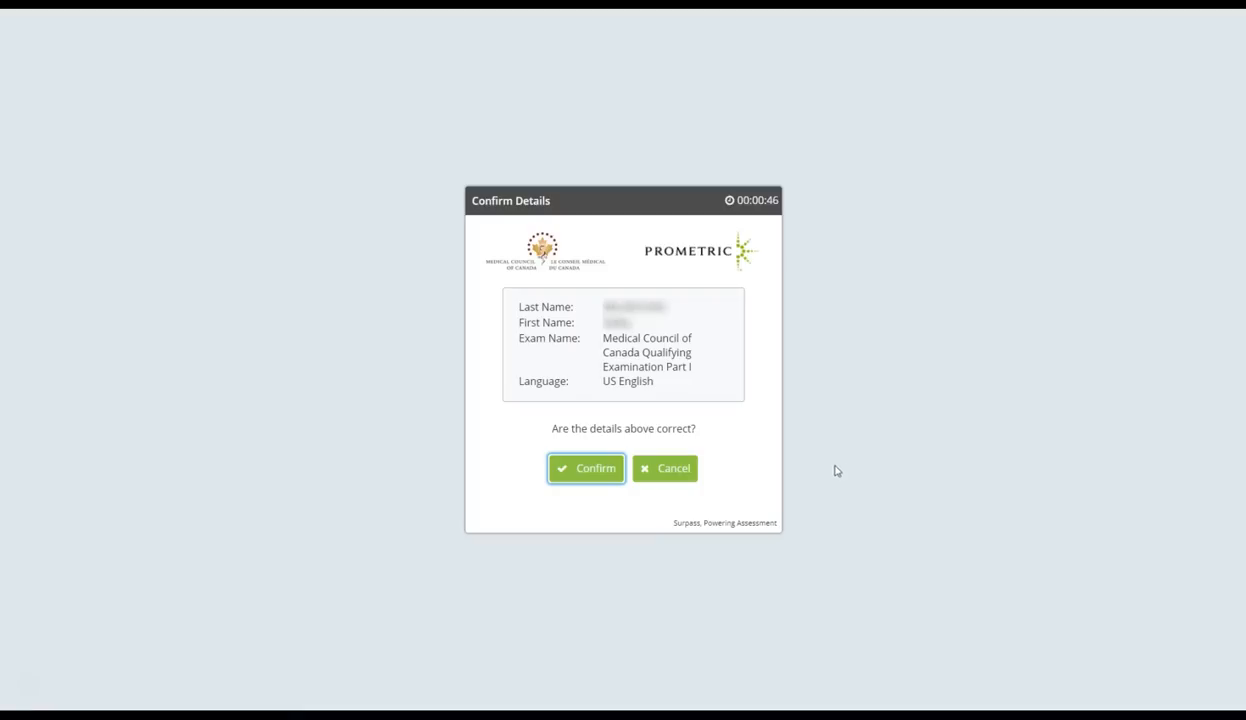
Confirm the candidate details and accept the exam terms to reach the welcome page
left_click(586, 468)
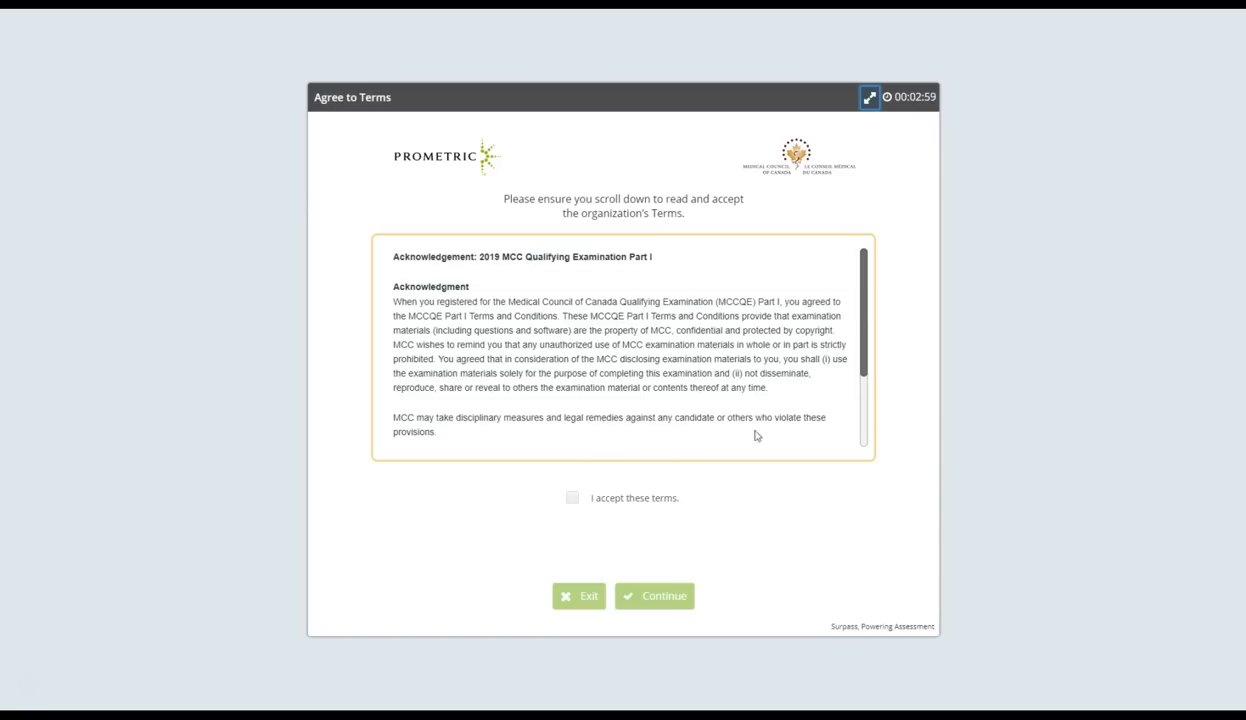
scroll("down", 3)
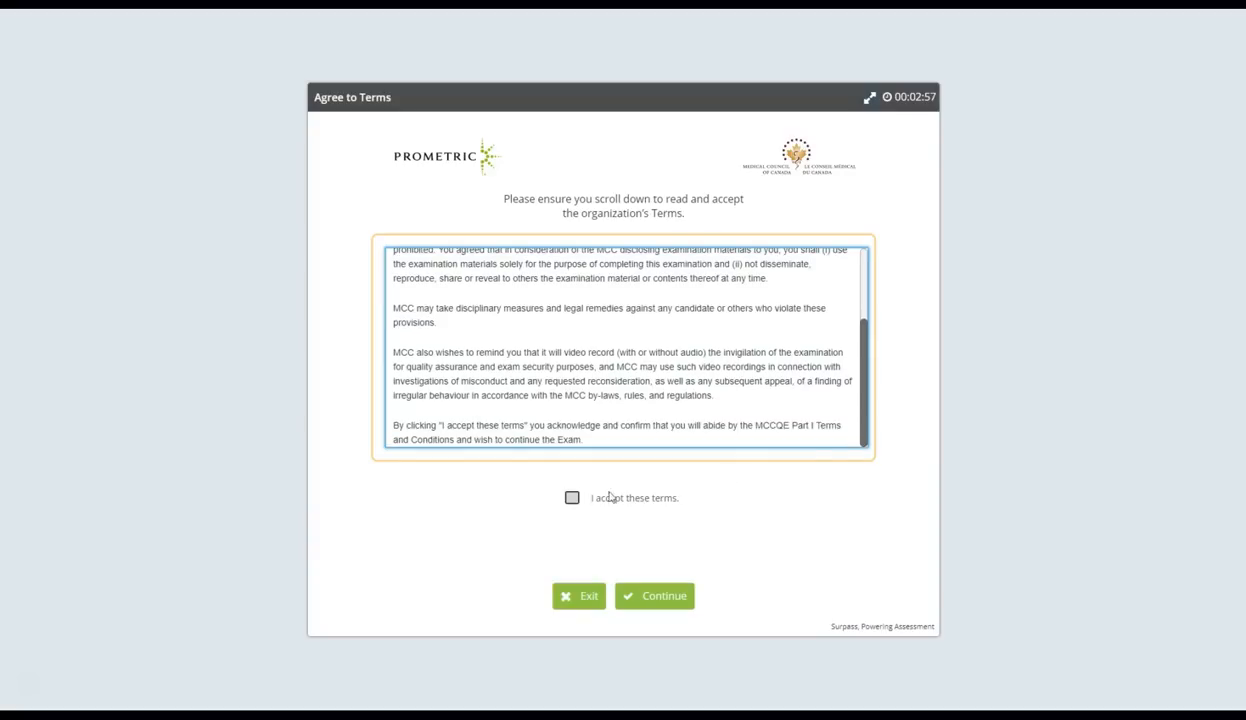
left_click(654, 595)
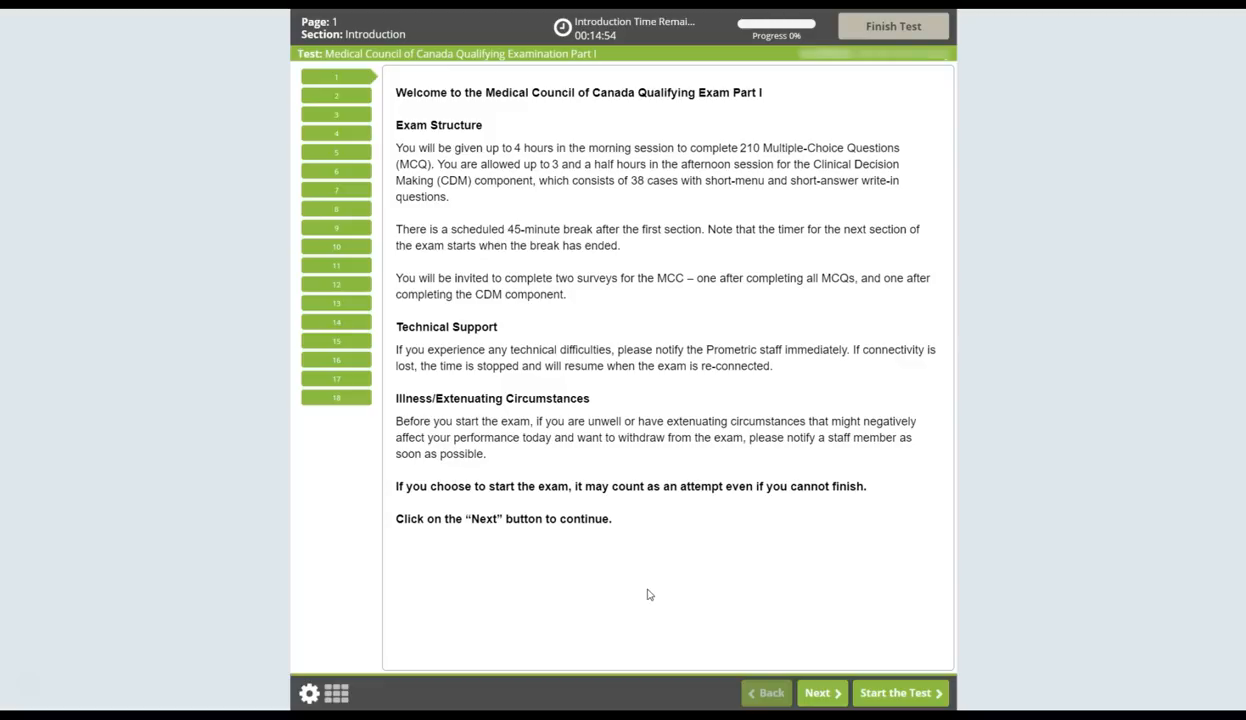
mouse_move(374, 112)
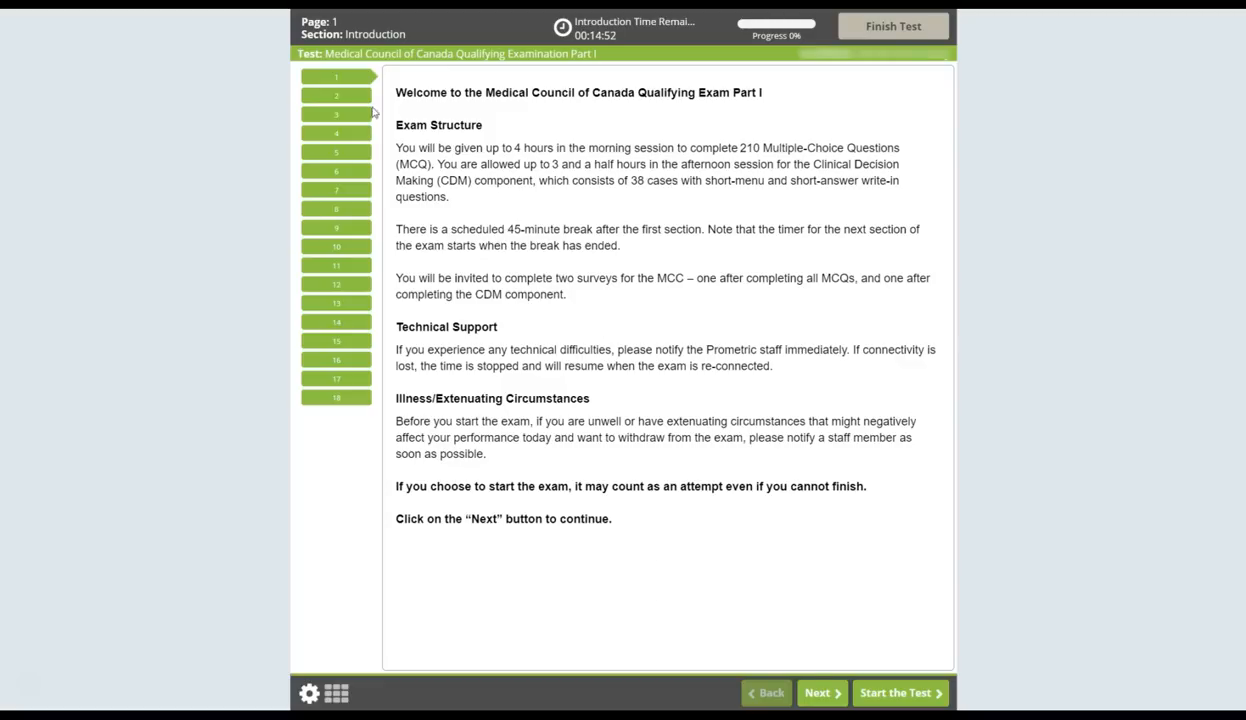
Page through tutorial pages 2, 3 and 4, then start the test
left_click(820, 692)
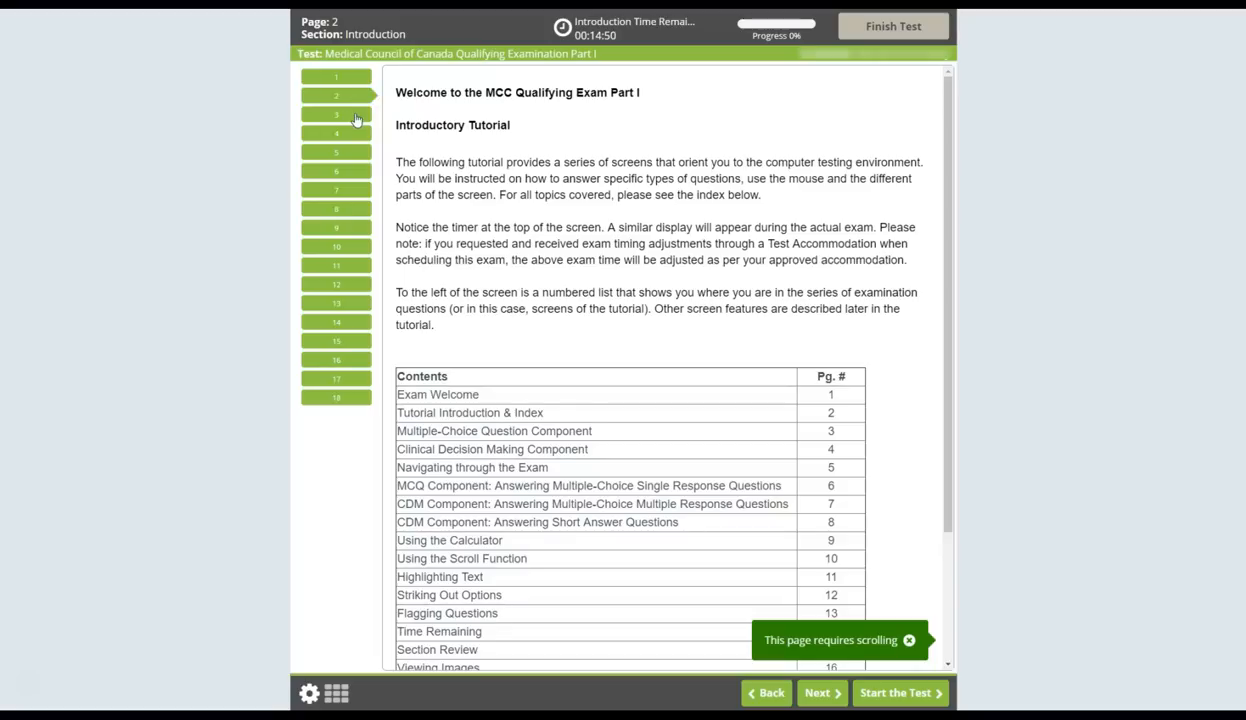
left_click(817, 692)
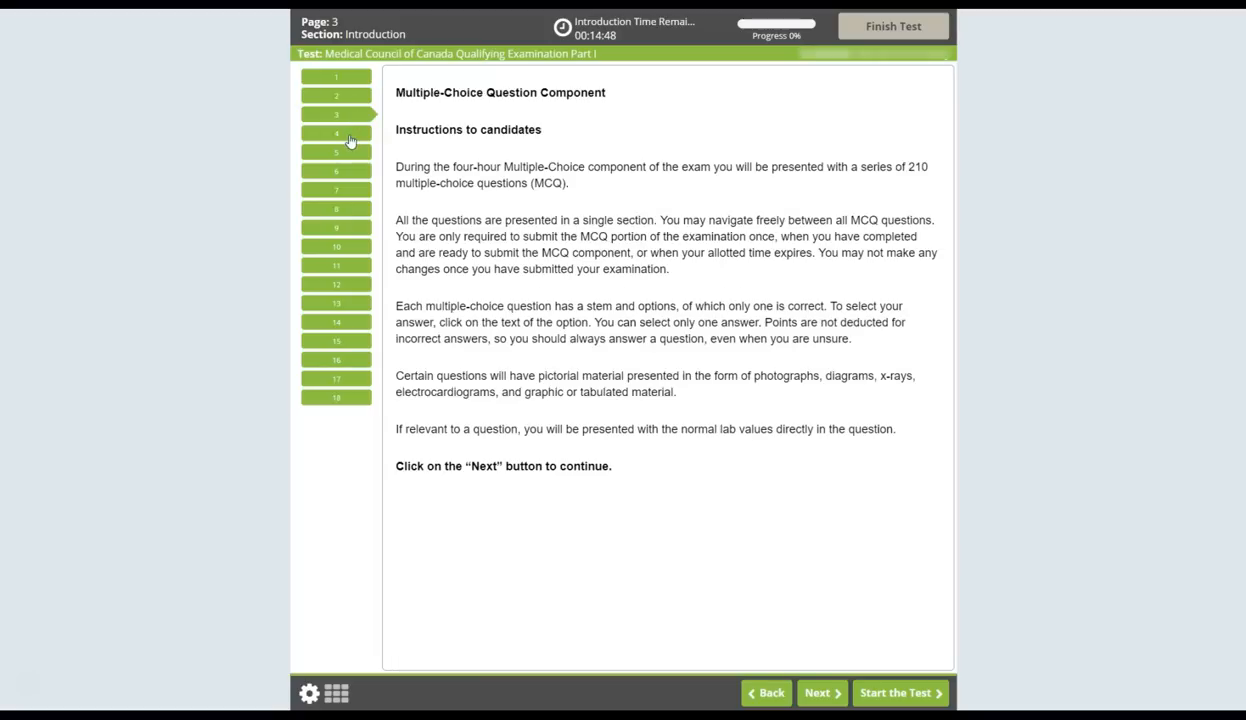
left_click(820, 692)
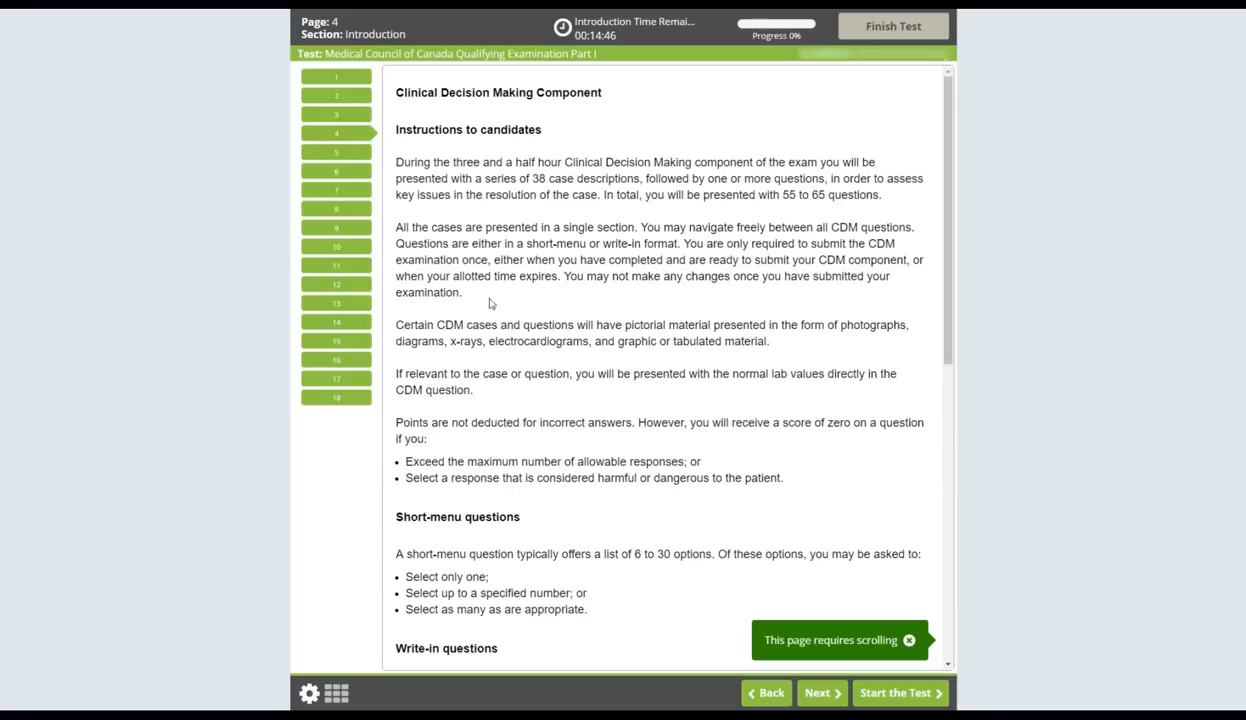
mouse_move(895, 692)
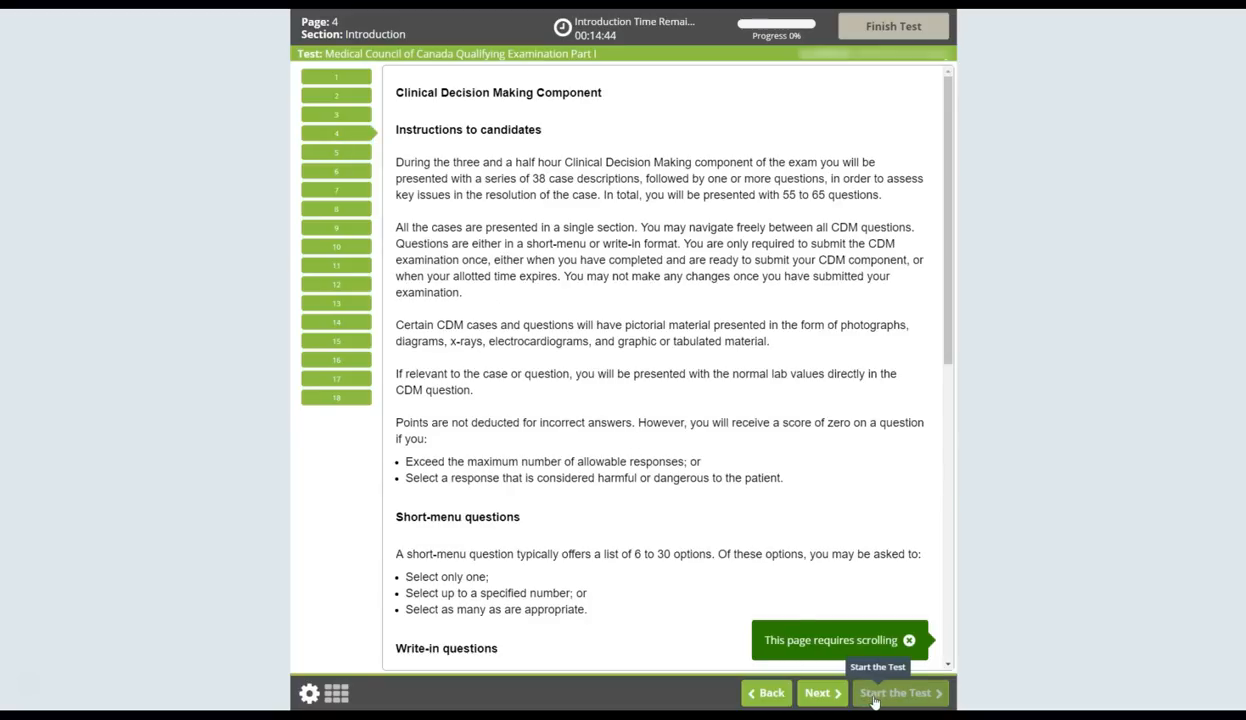
left_click(894, 692)
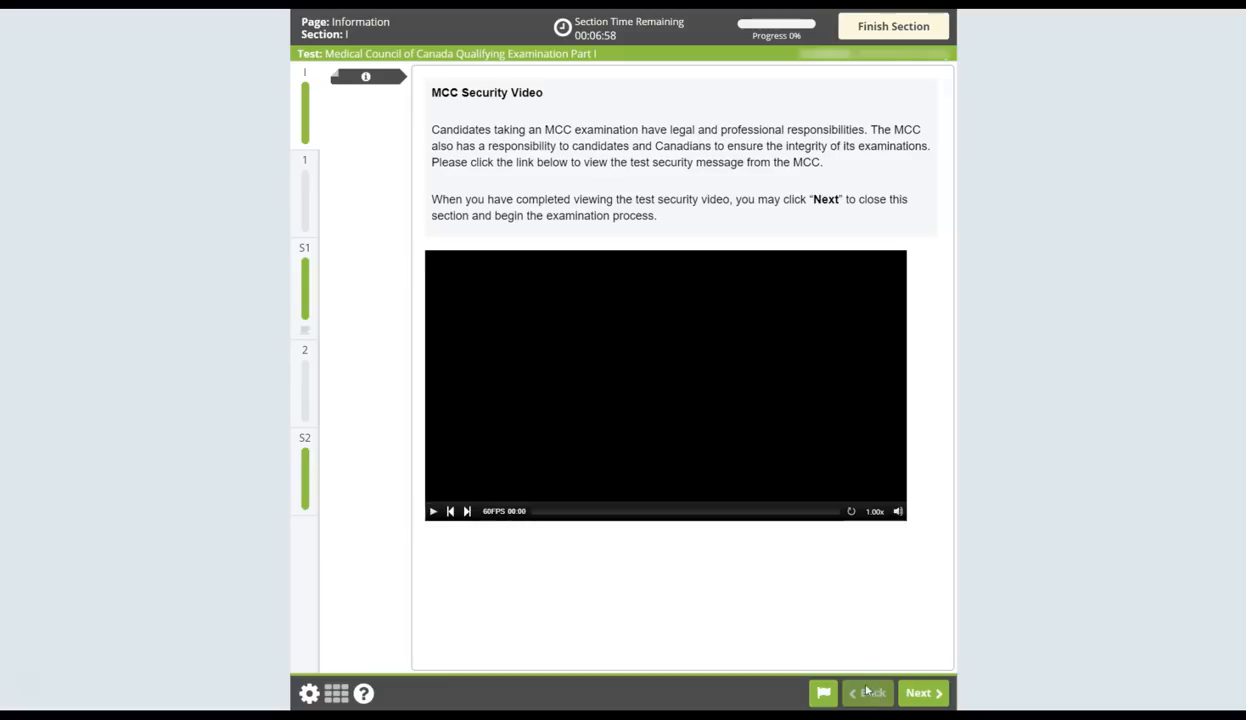
Play the MCC security video and confirm finishing the information section
left_click(433, 511)
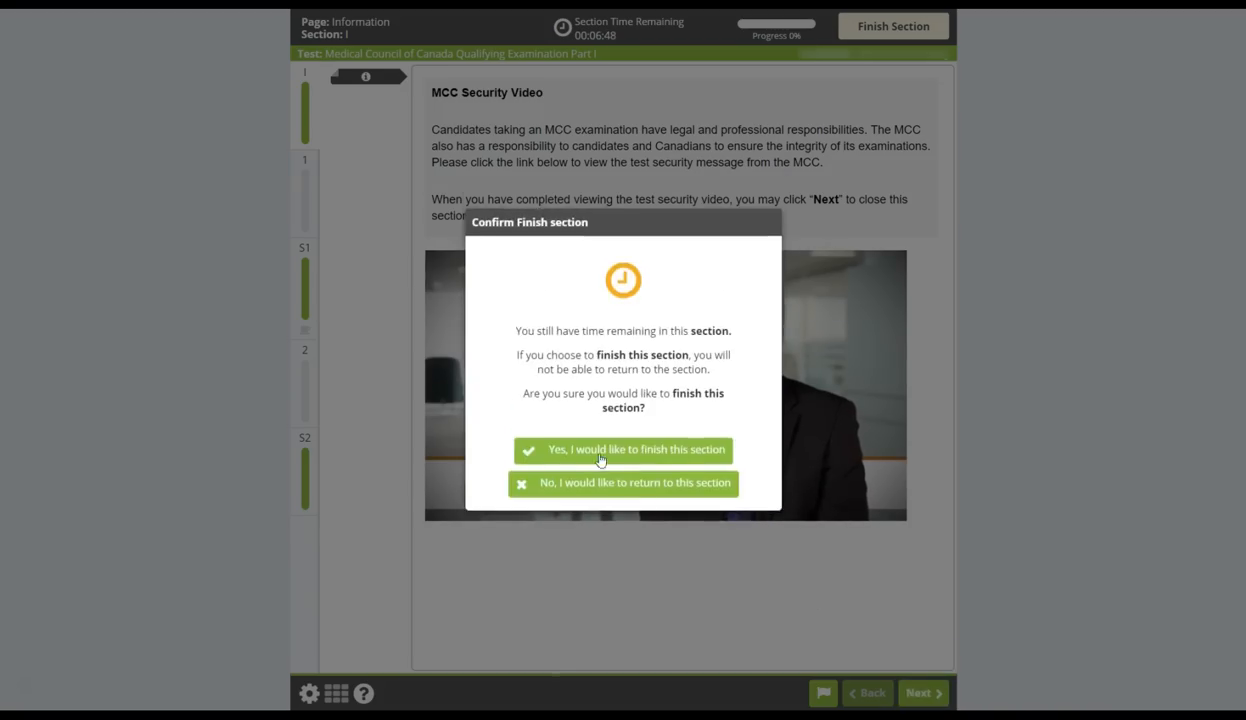
left_click(623, 449)
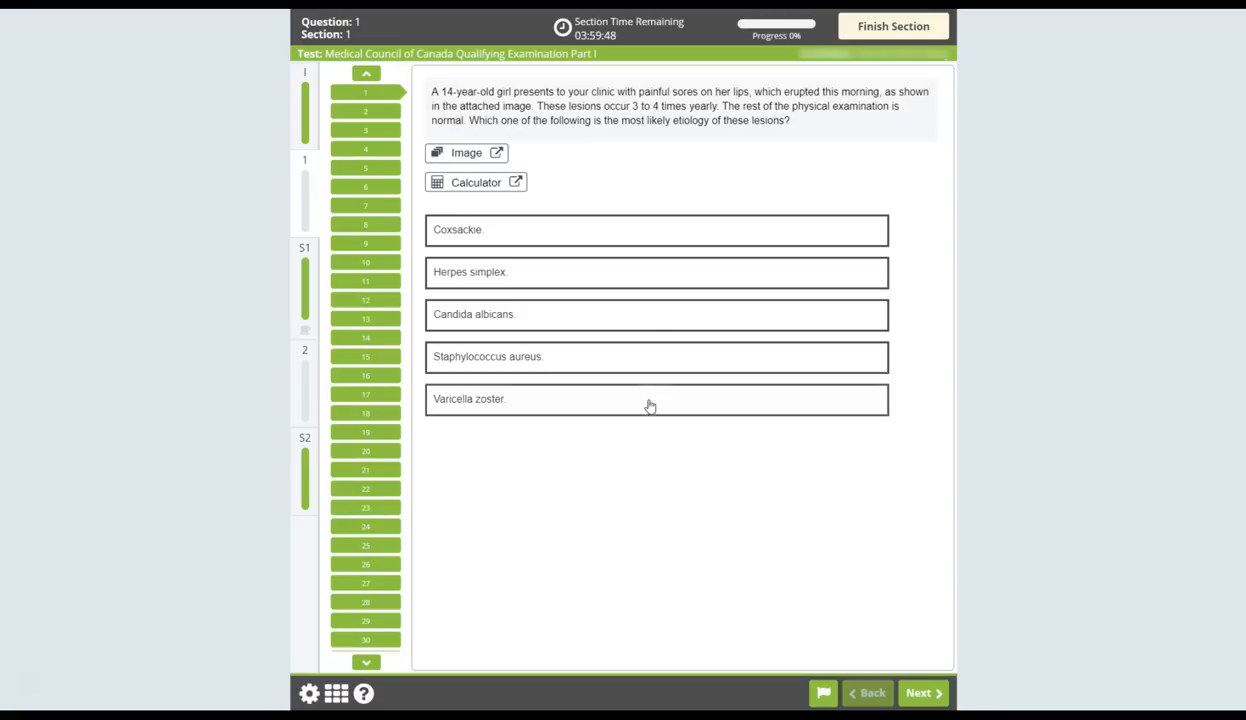
Select then deselect Coxsackie on question 1 and view the attached lip-sore photo
left_click(599, 229)
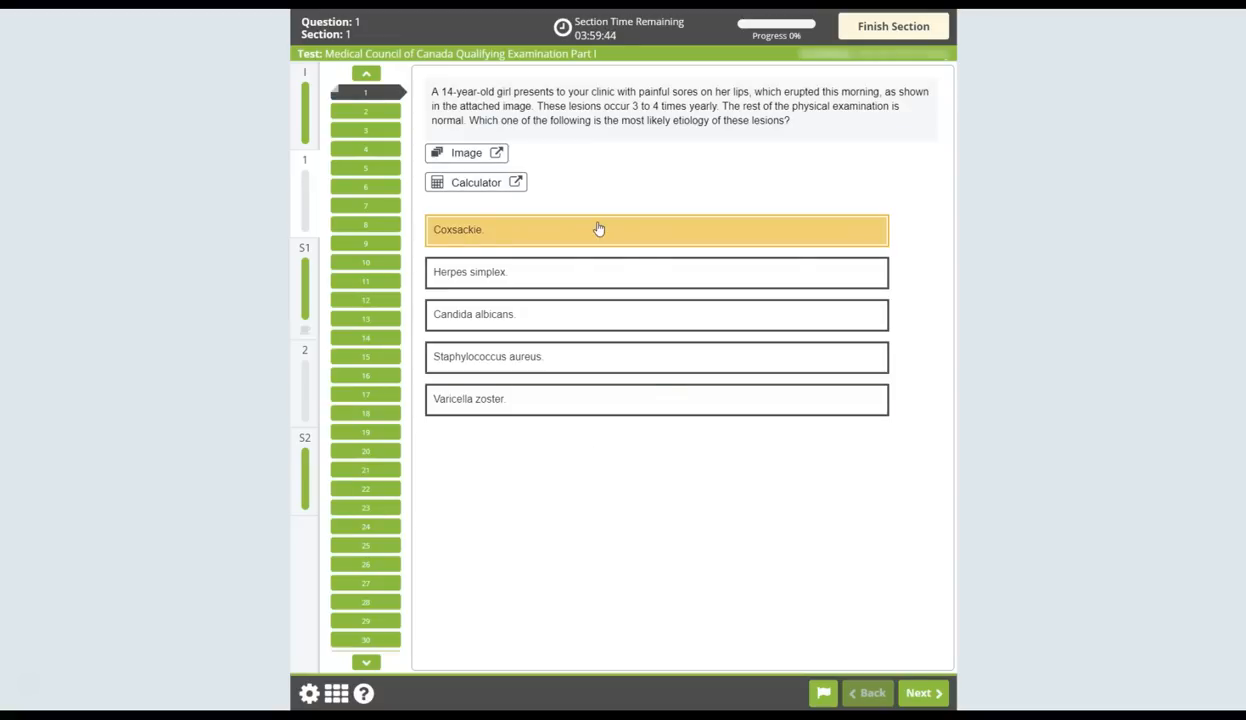
mouse_move(582, 318)
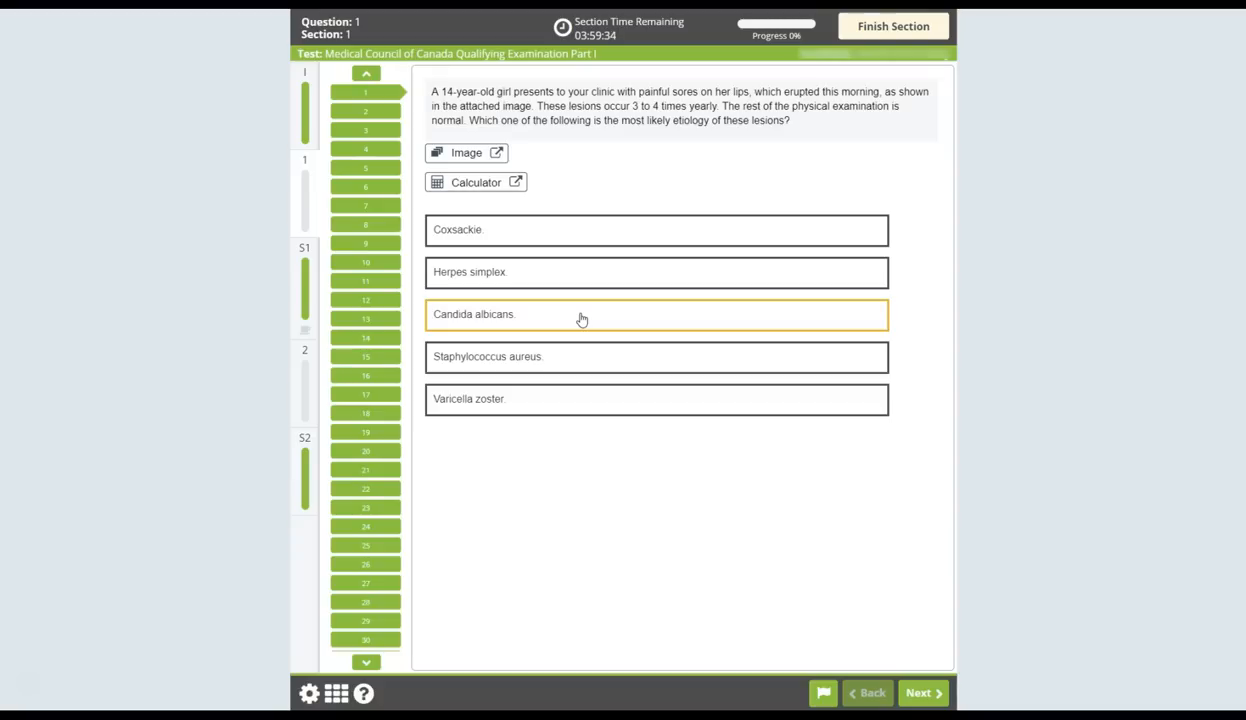
mouse_move(583, 291)
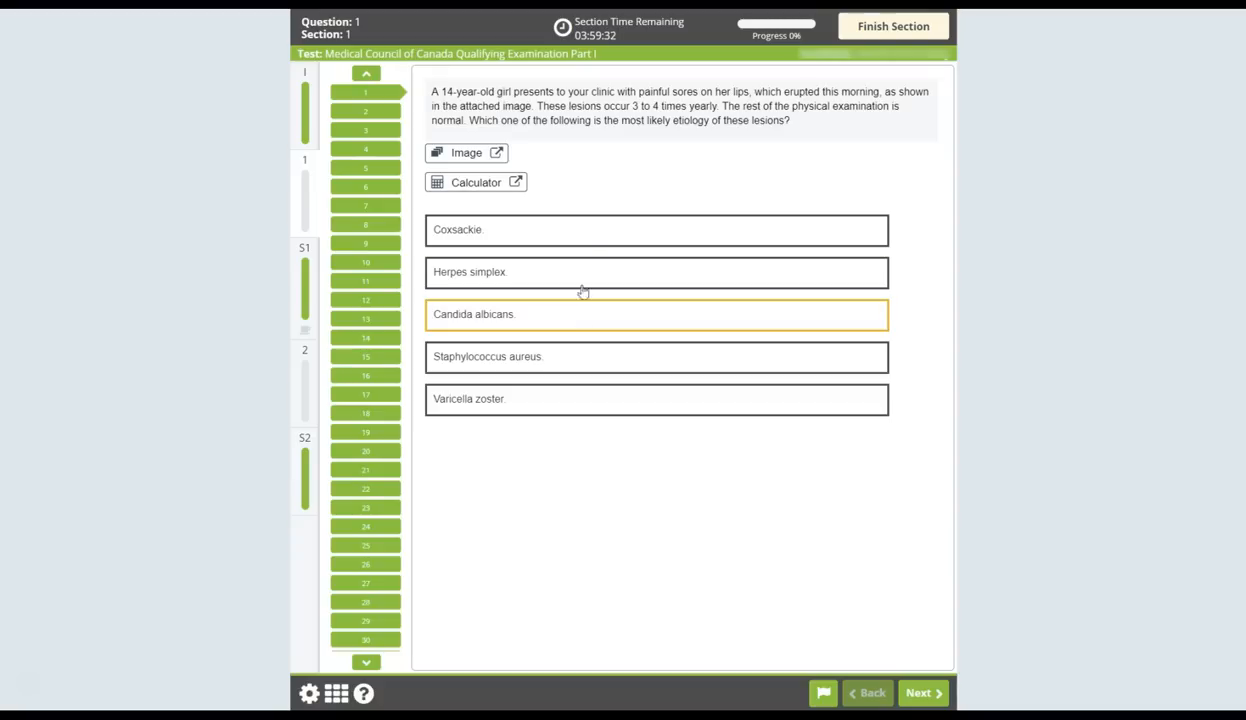
left_click(466, 152)
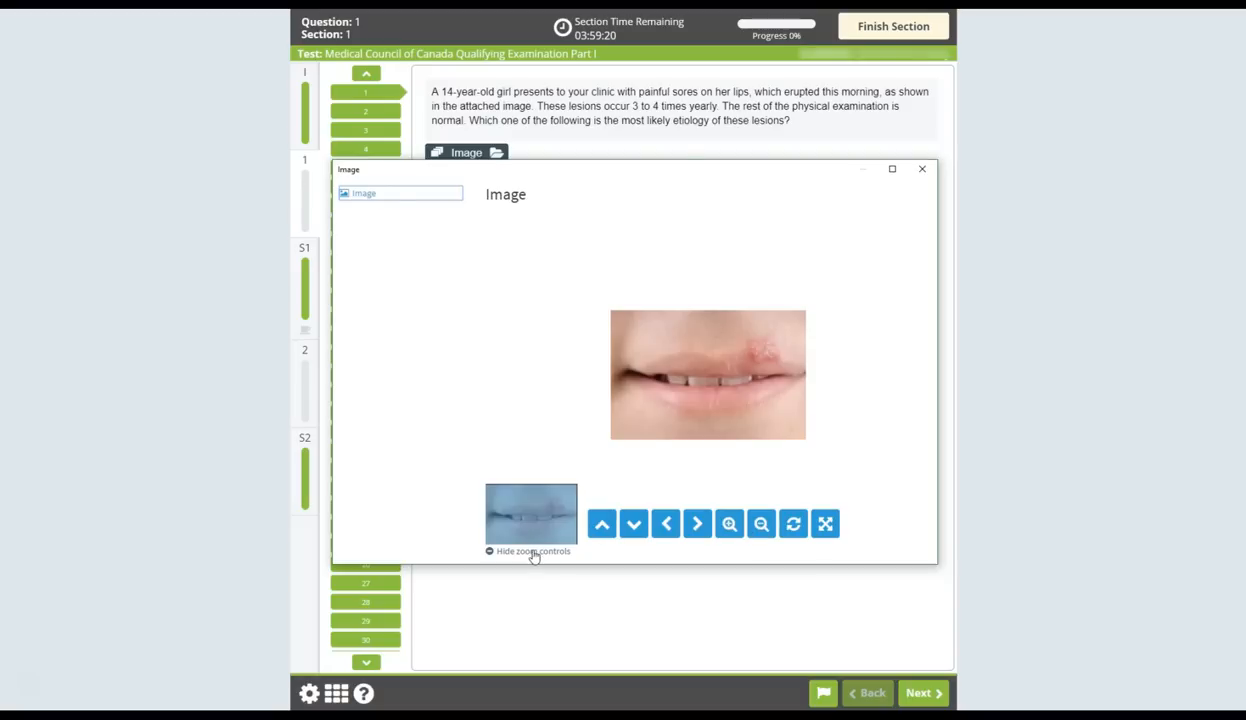
Close the photo, highlight the '3 to 4 times yearly' phrase, and choose Herpes simplex
left_click(921, 168)
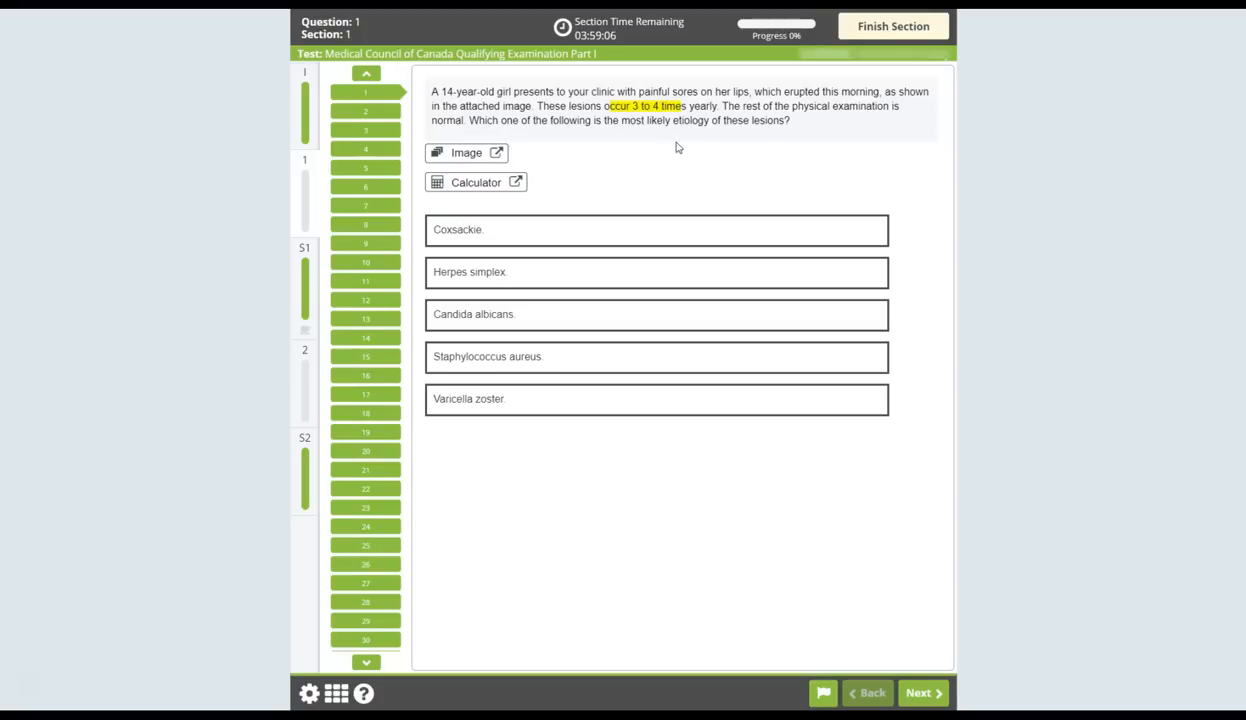
mouse_move(609, 191)
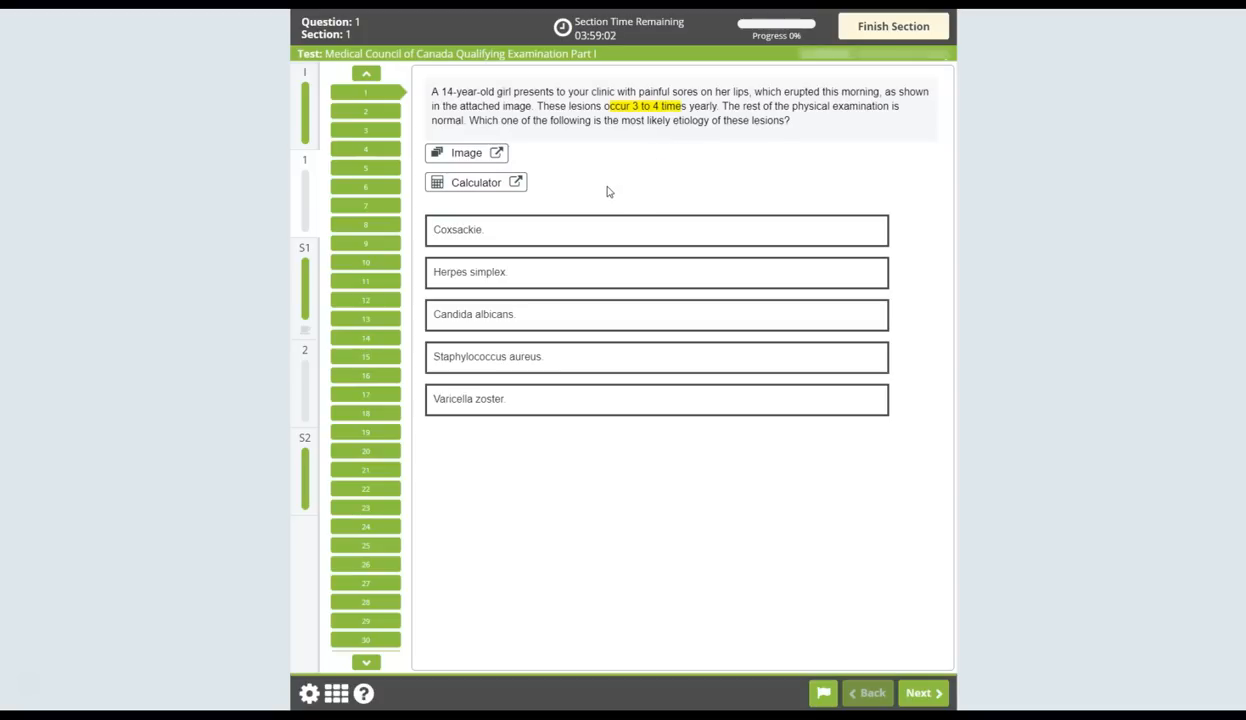
left_click(656, 272)
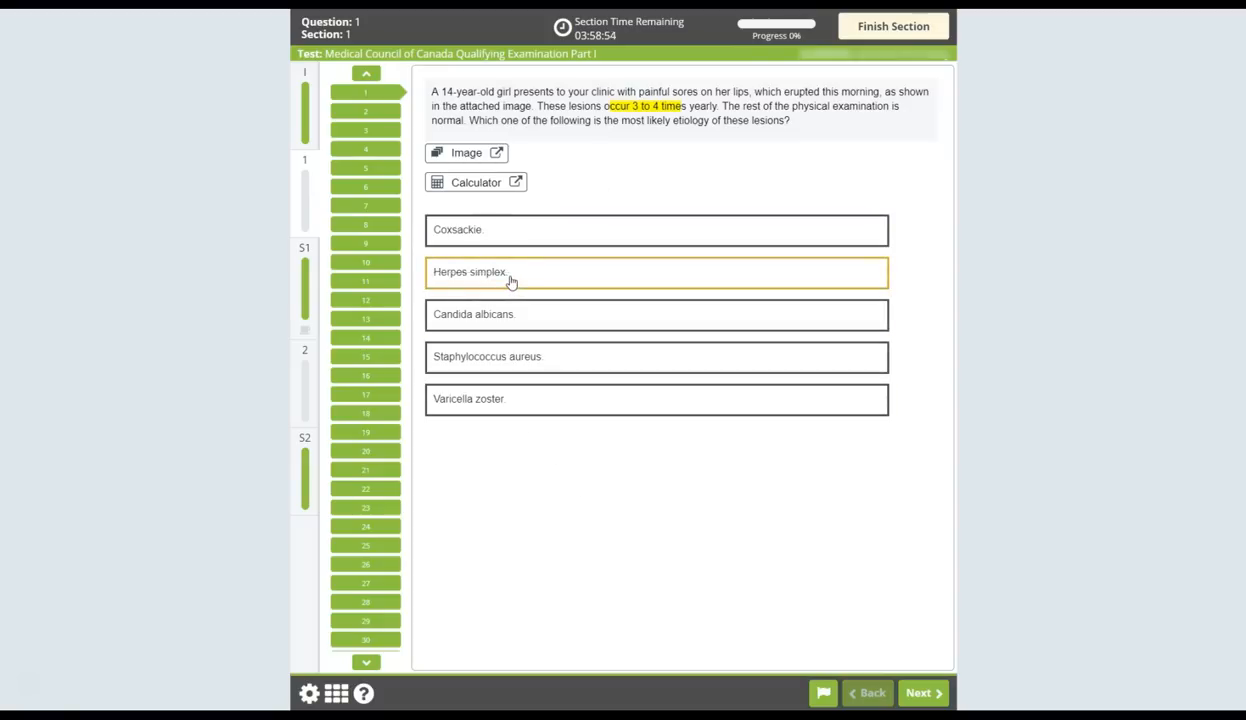
left_click(655, 271)
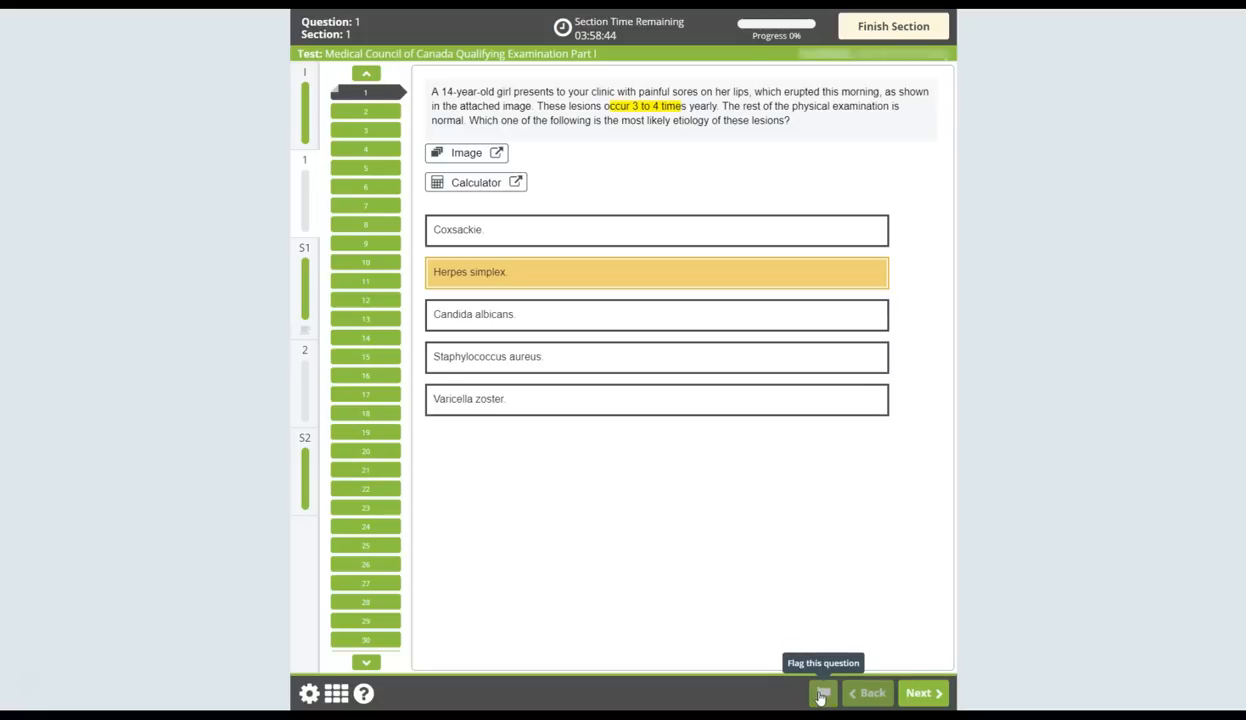
Toggle the review flag on question 1 several times, keeping Herpes simplex selected
left_click(822, 692)
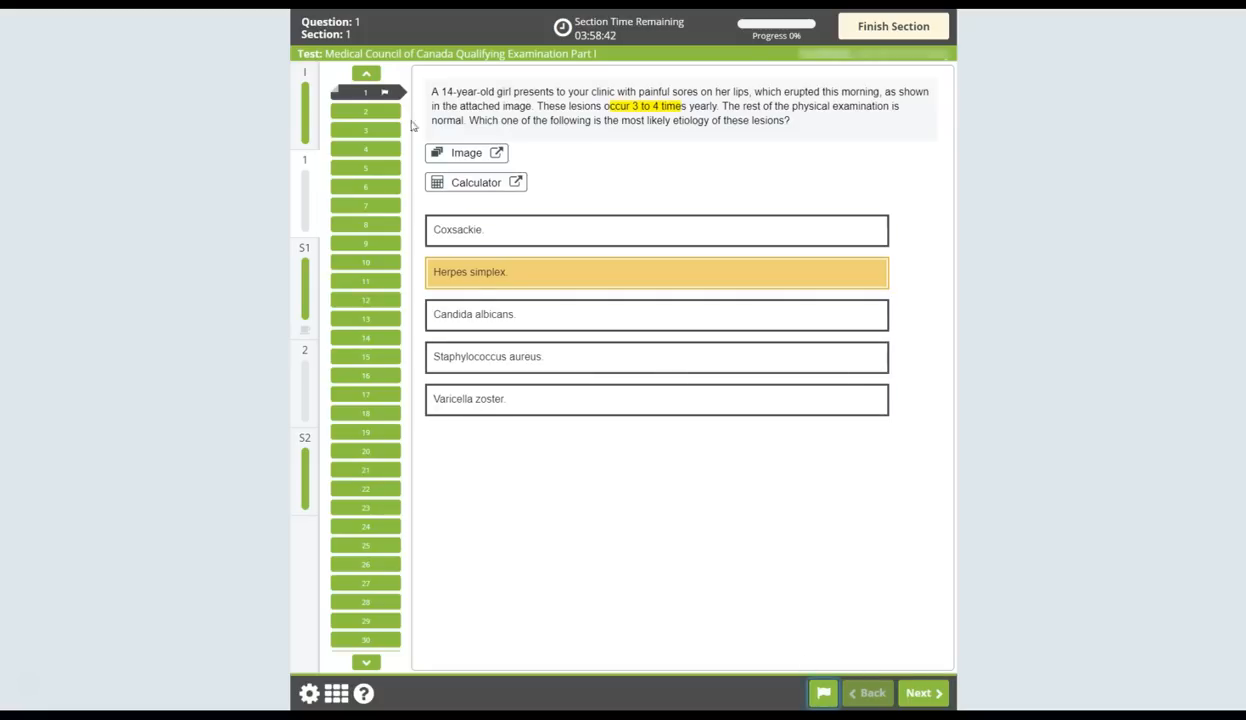
mouse_move(660, 498)
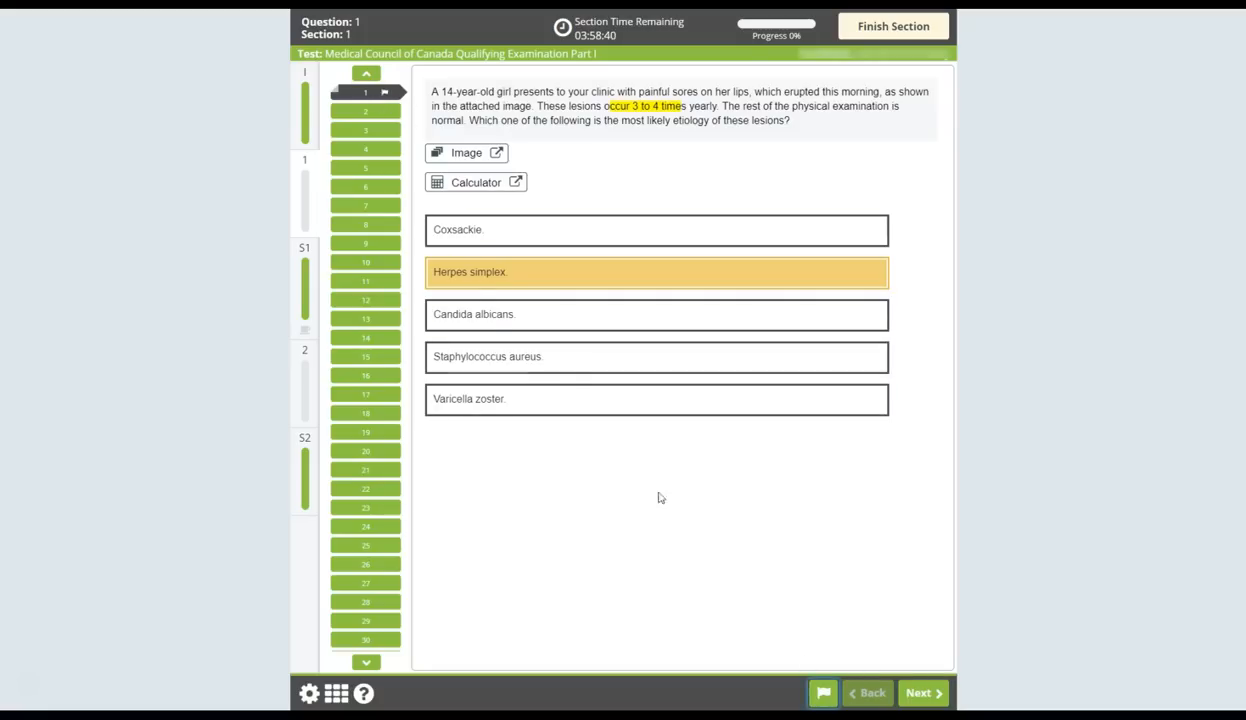
left_click(822, 692)
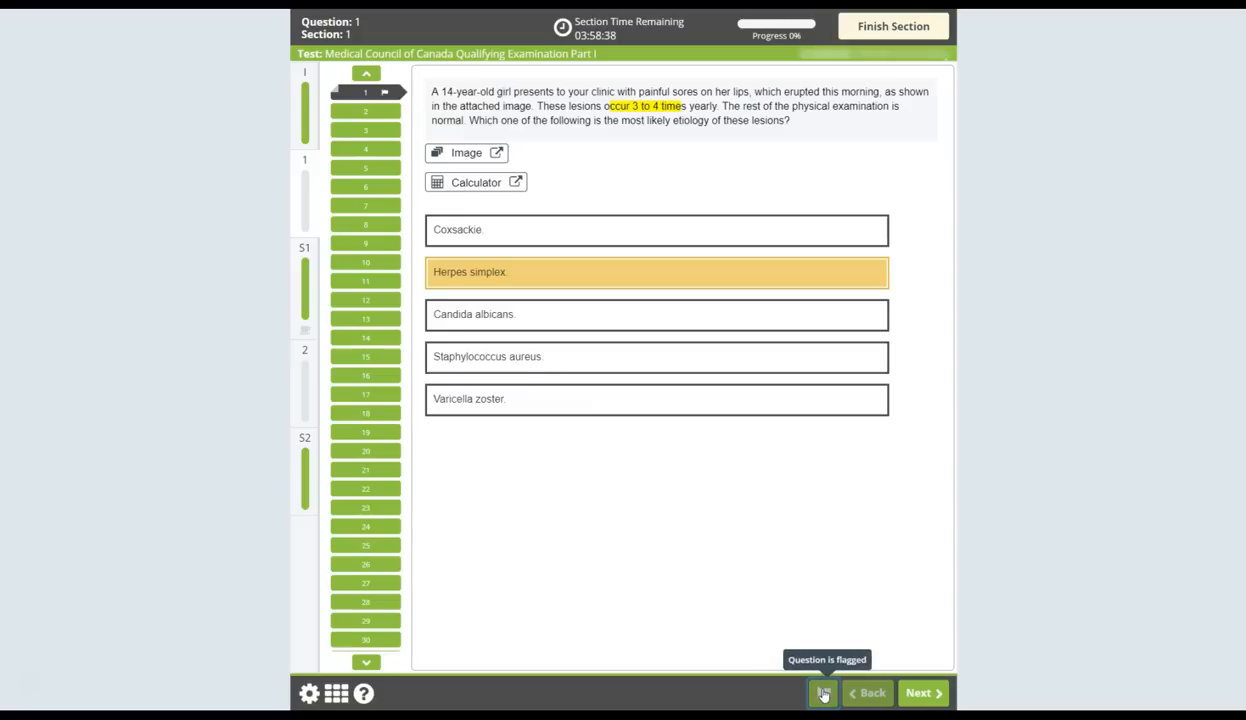
left_click(822, 692)
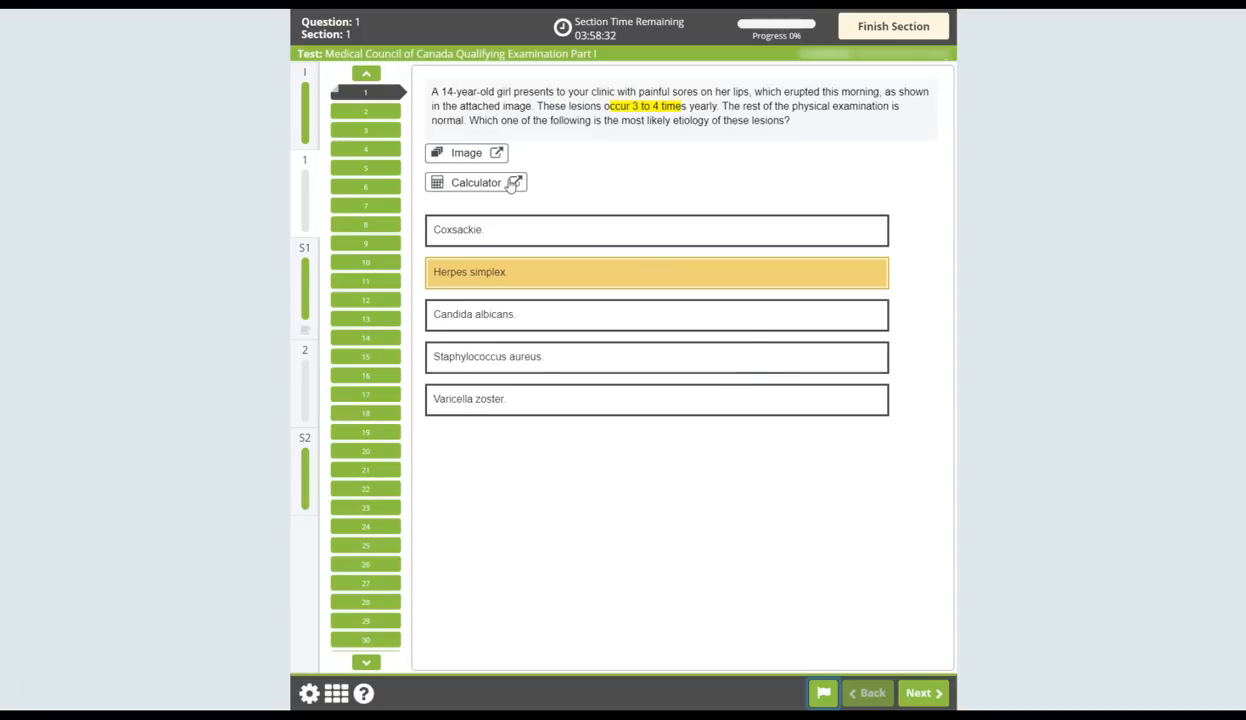
left_click(476, 182)
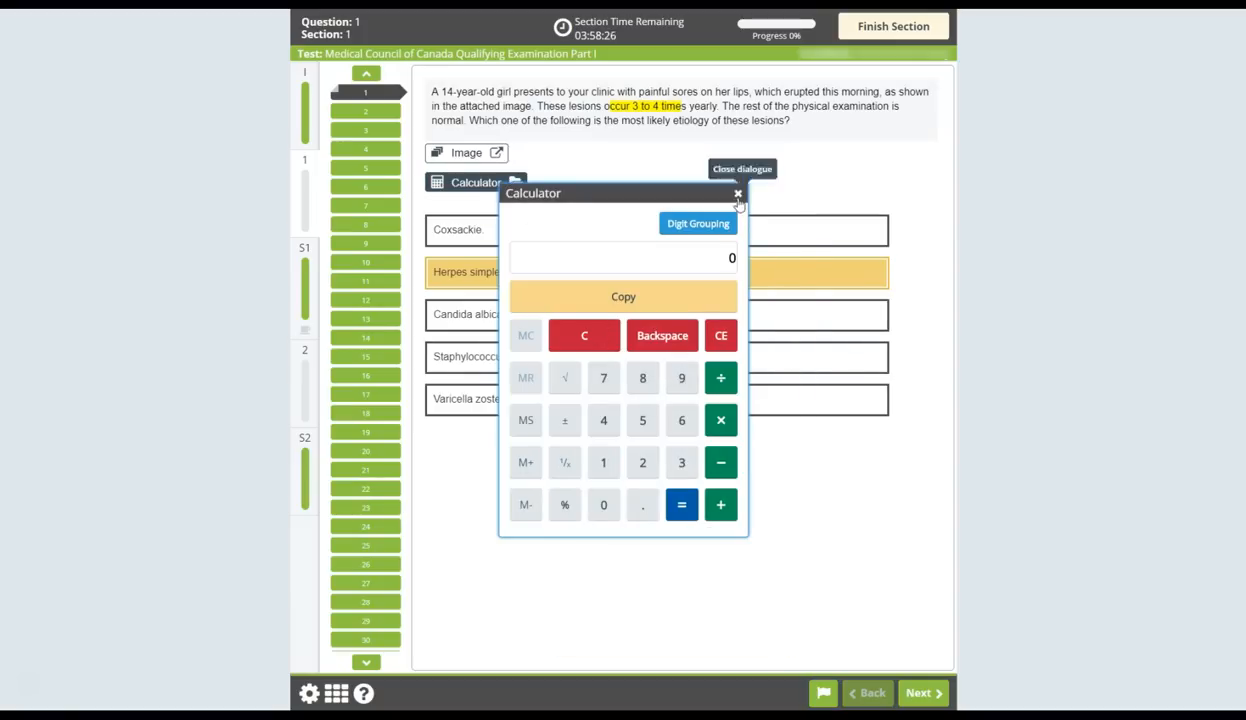
left_click(737, 193)
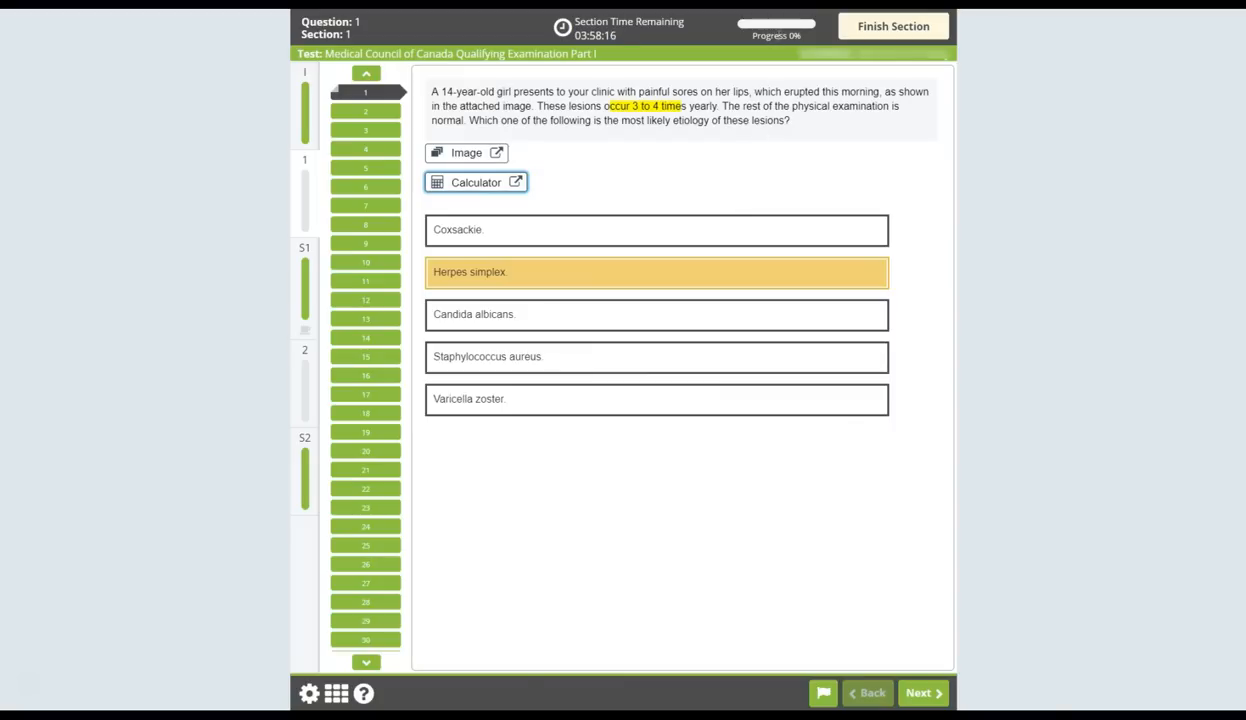
mouse_move(779, 47)
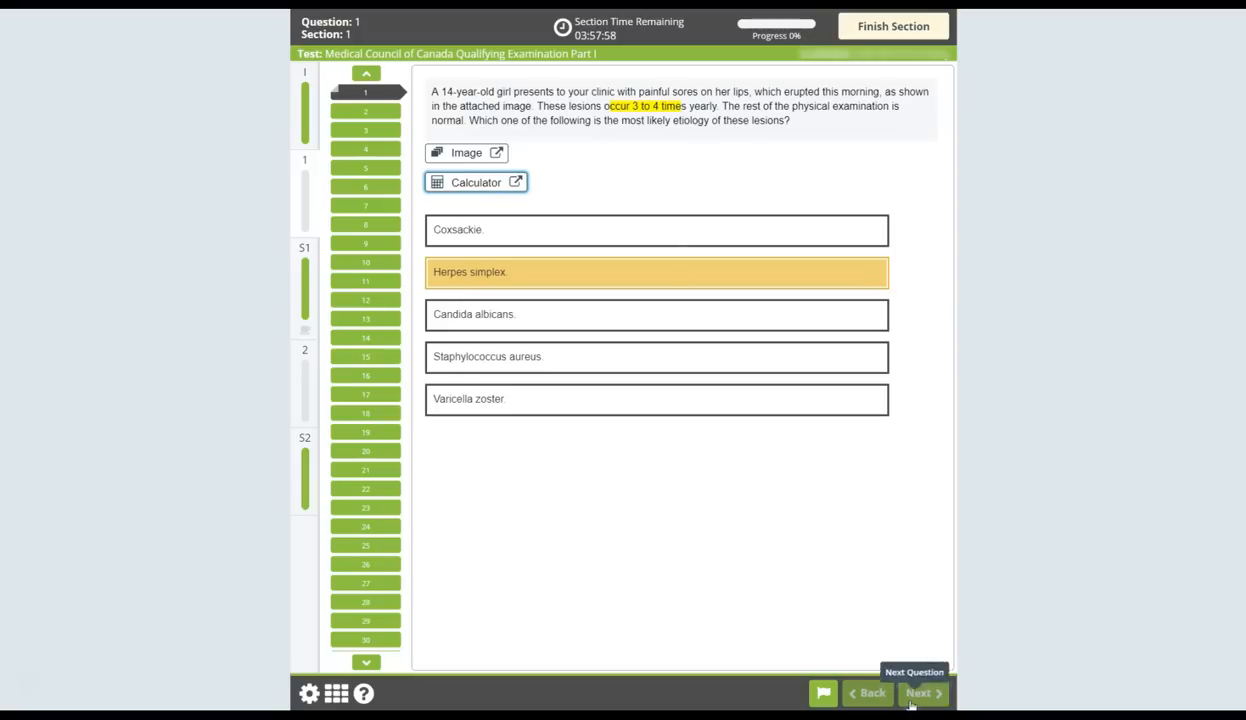
Move forward to question 2, back to question 1, then jump to question 3
left_click(918, 692)
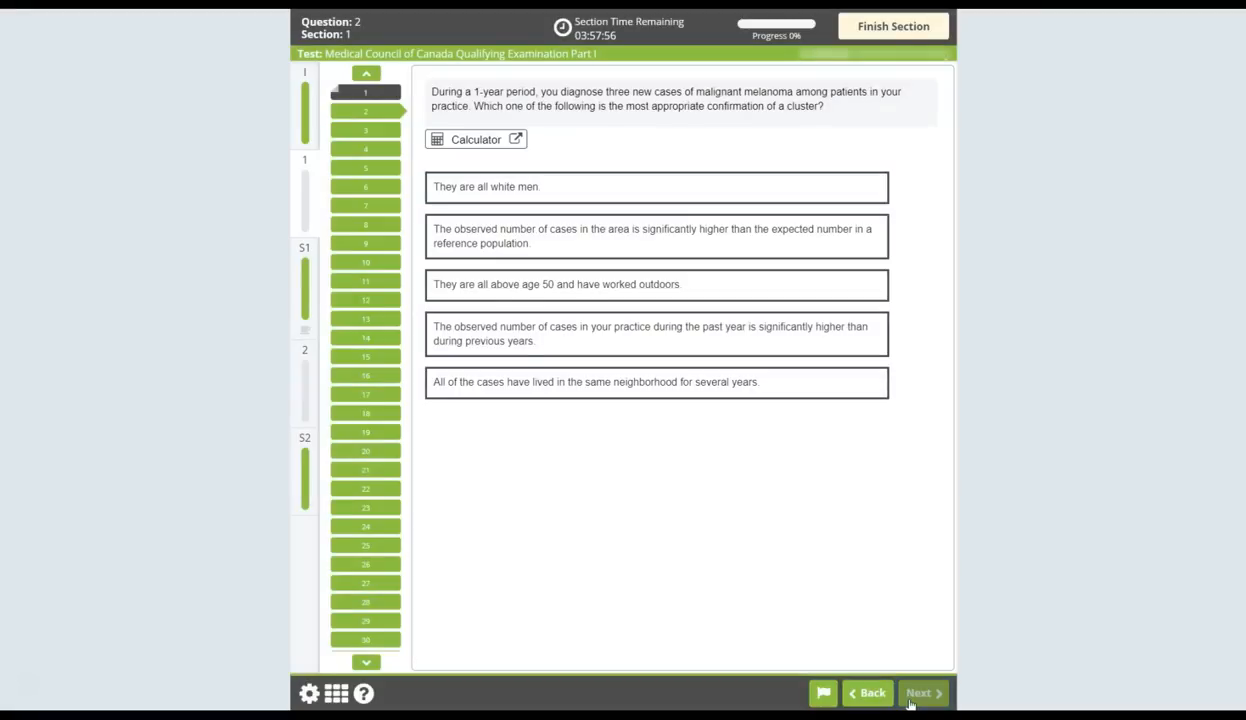
left_click(868, 692)
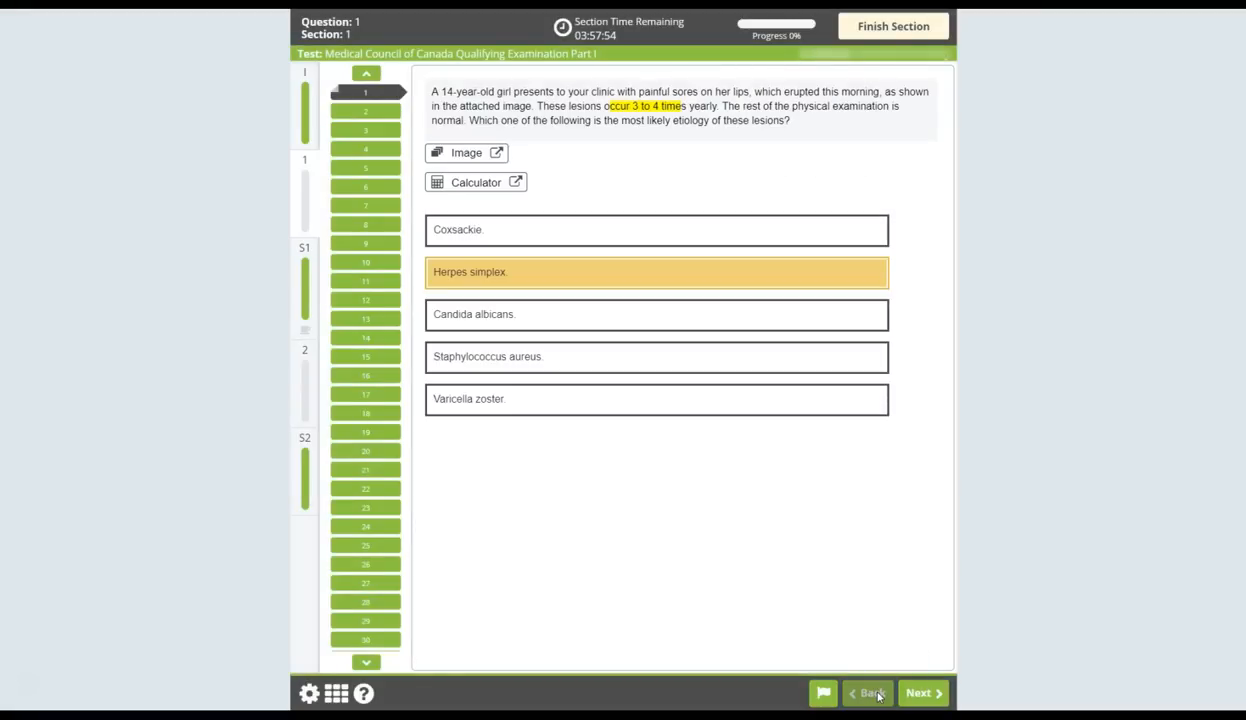
mouse_move(628, 380)
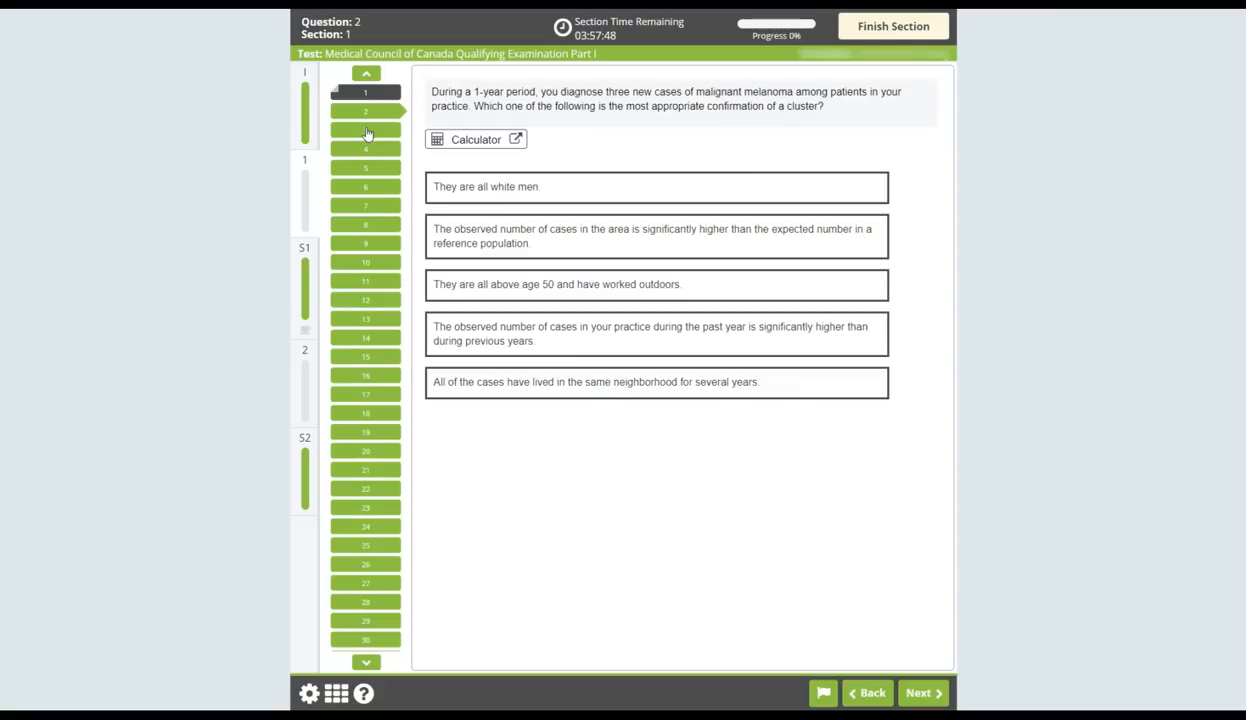
left_click(918, 692)
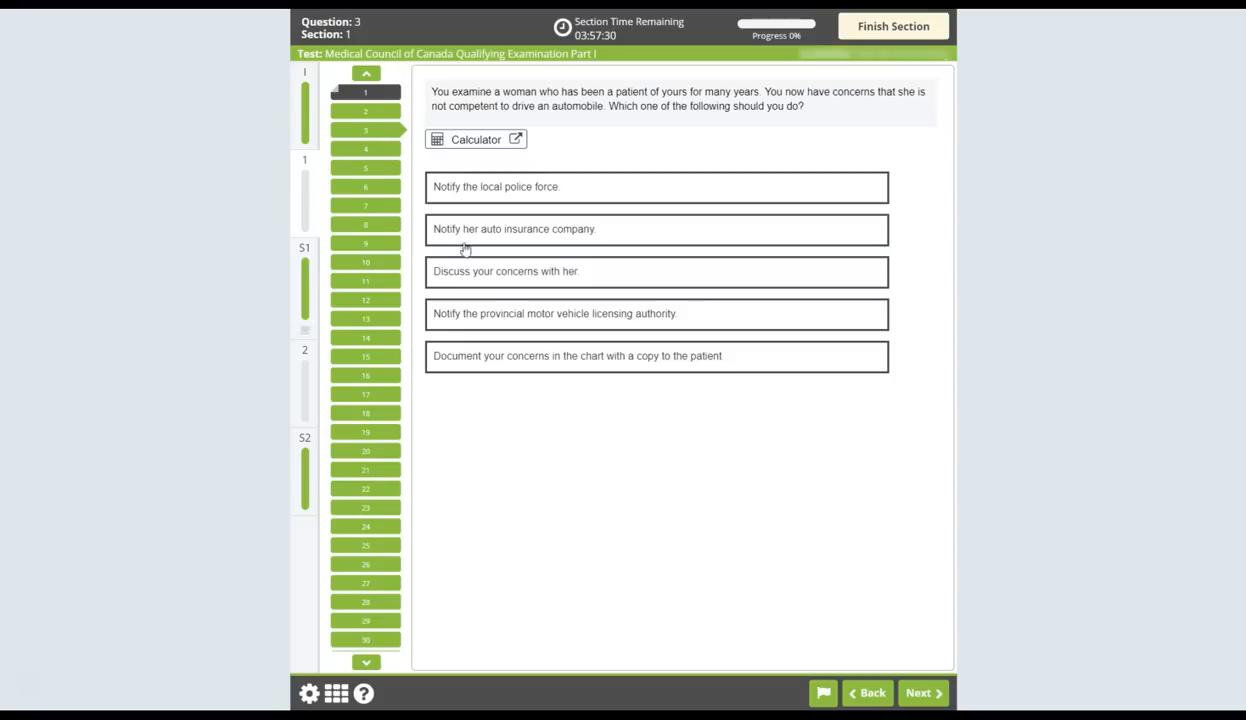
mouse_move(610, 408)
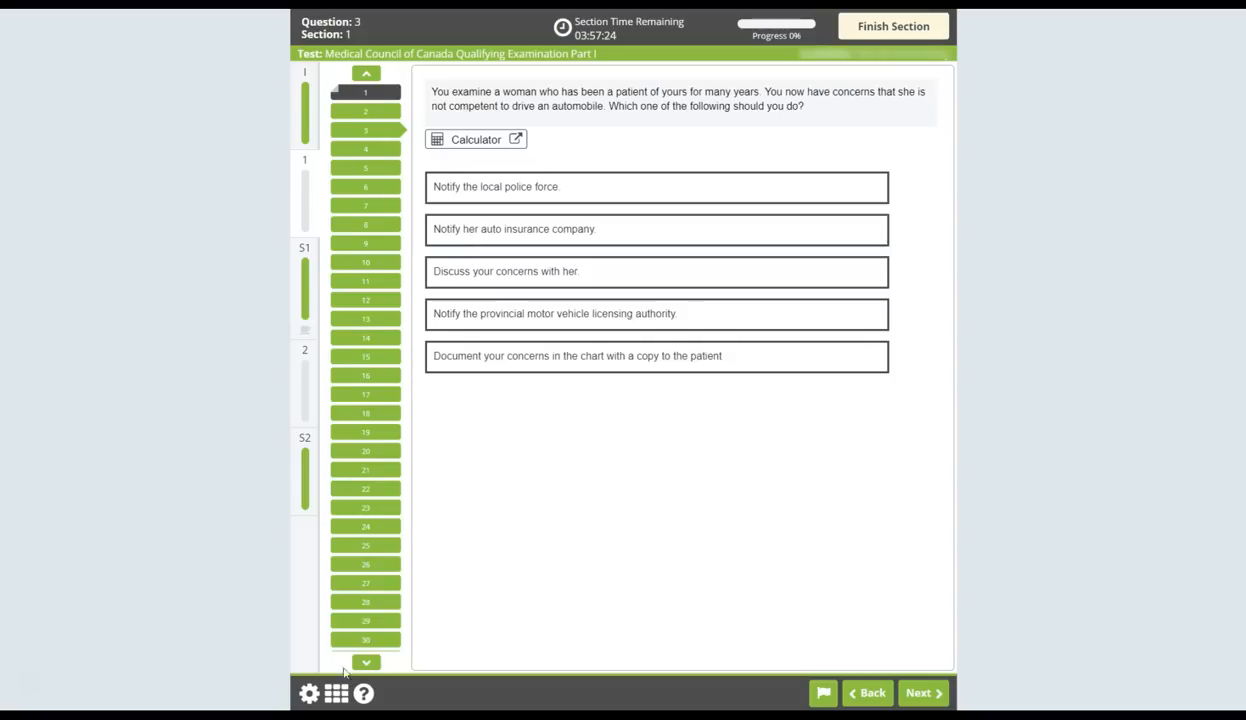
Open Section Review and try the Unattempted and Attempted filters, ending with none applied
left_click(337, 693)
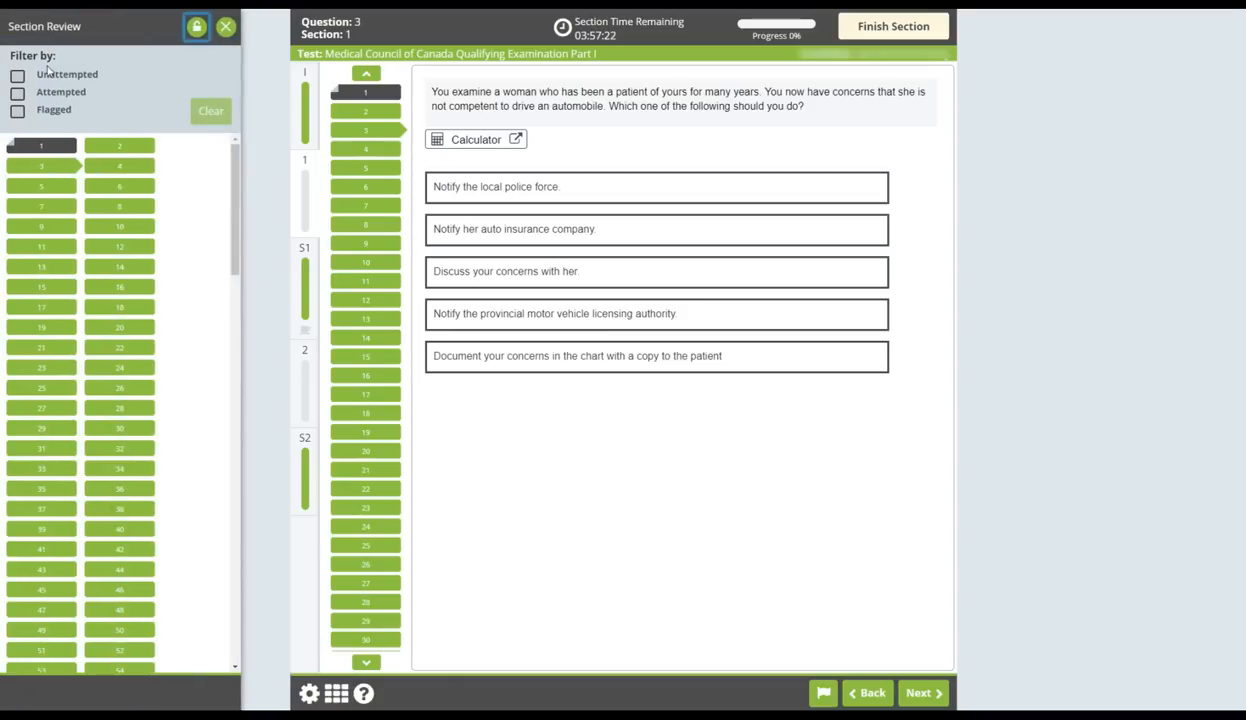
left_click(17, 74)
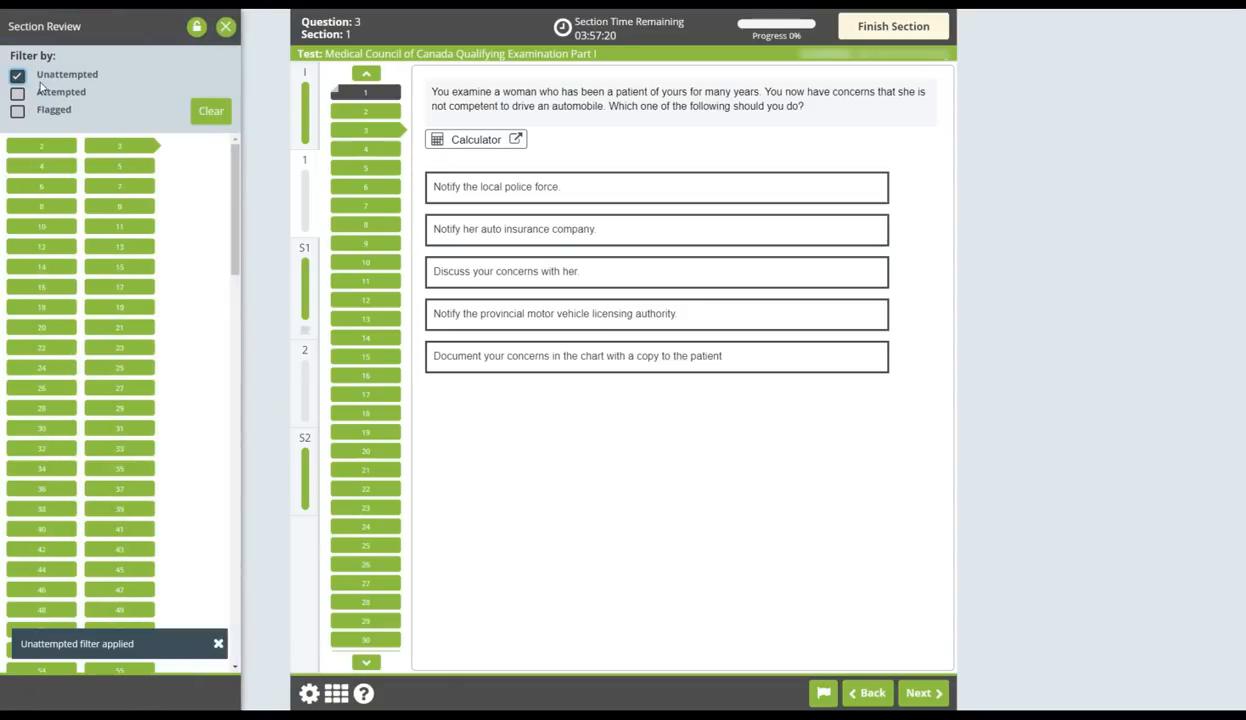
left_click(17, 92)
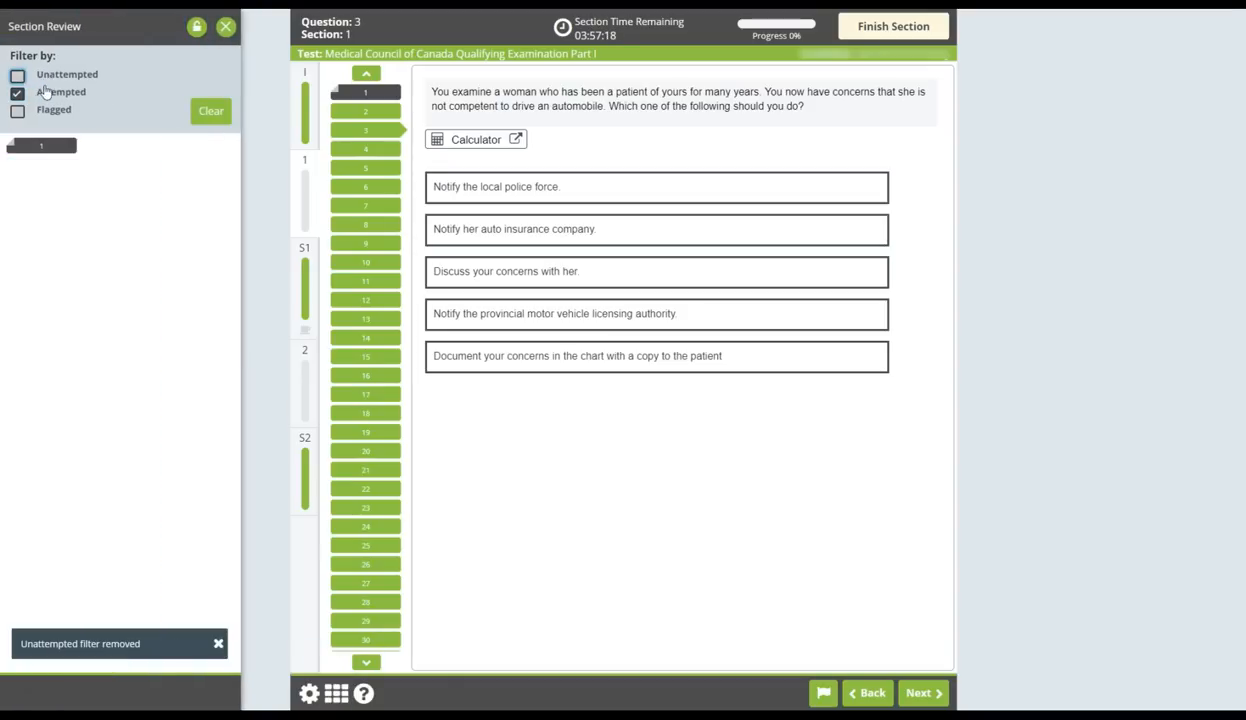
left_click(17, 91)
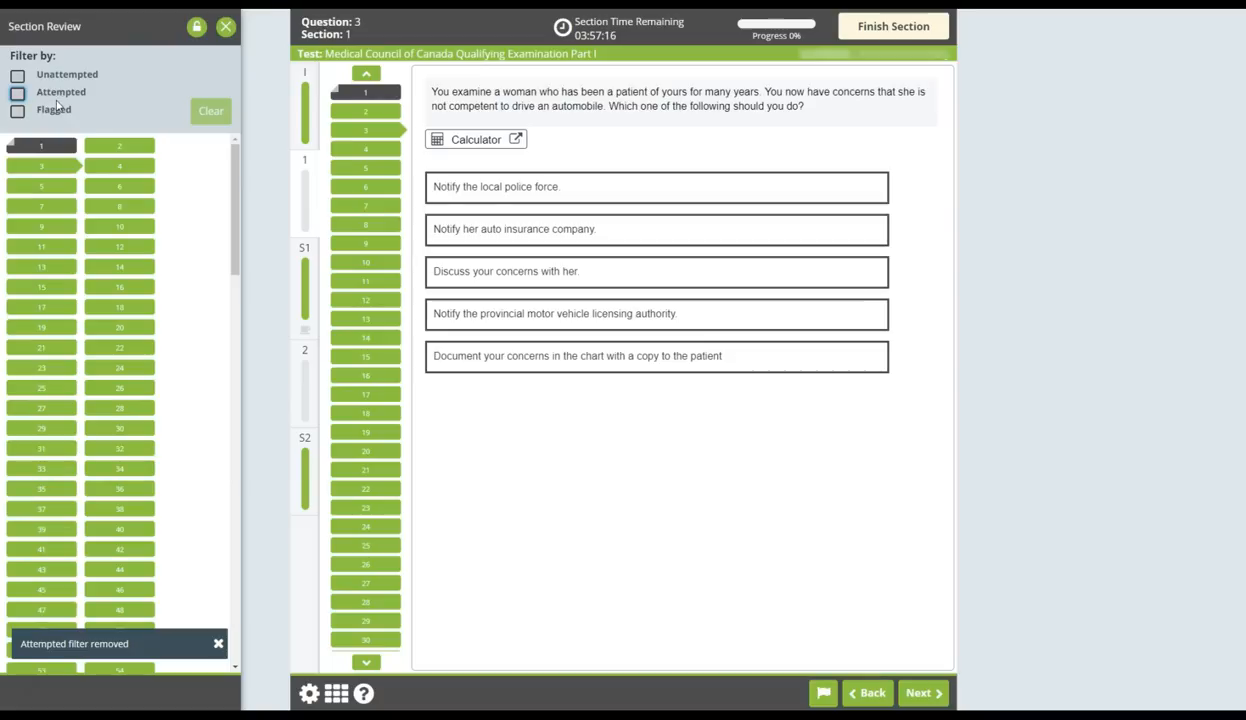
mouse_move(196, 26)
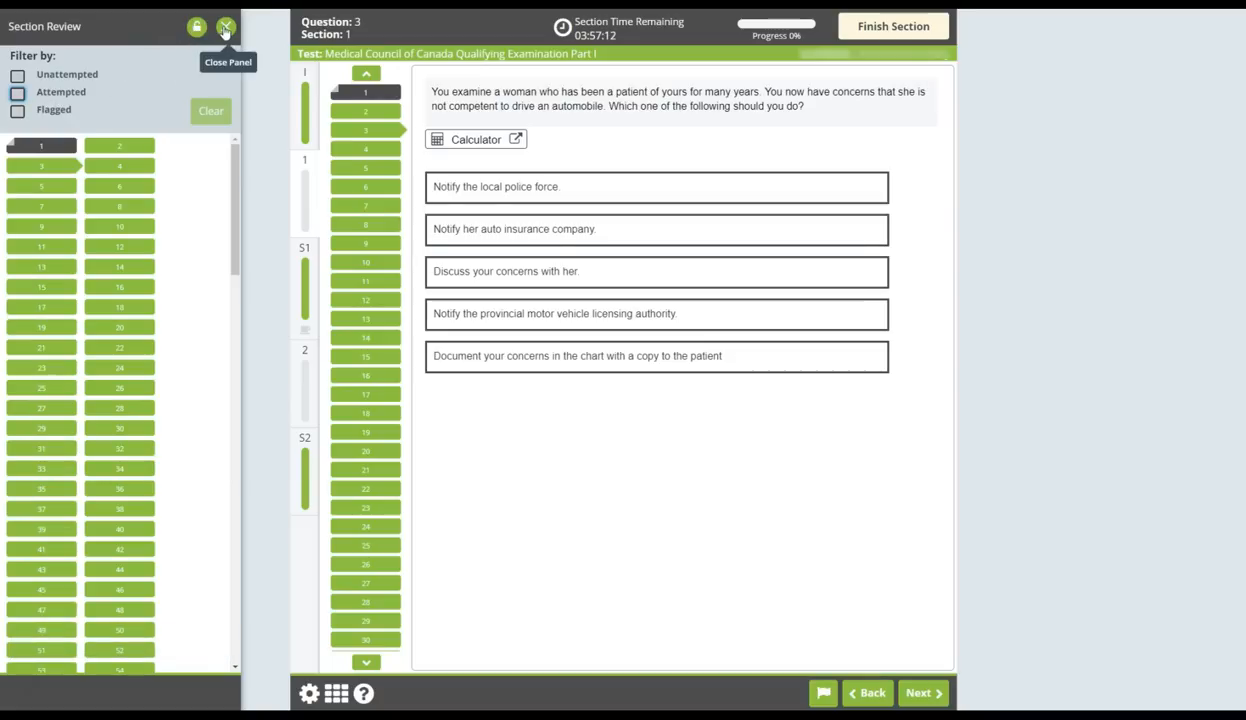
mouse_move(167, 57)
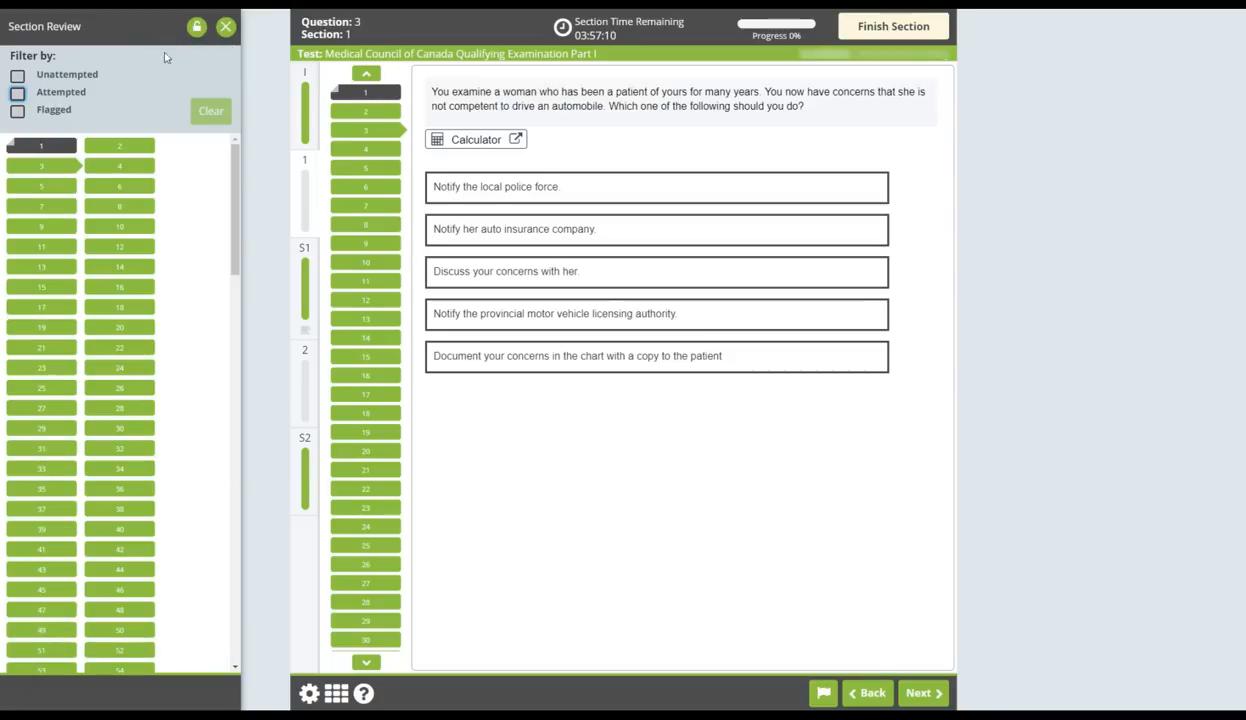
Close Section Review and advance to the Introduction's tutorial contents index page
left_click(226, 26)
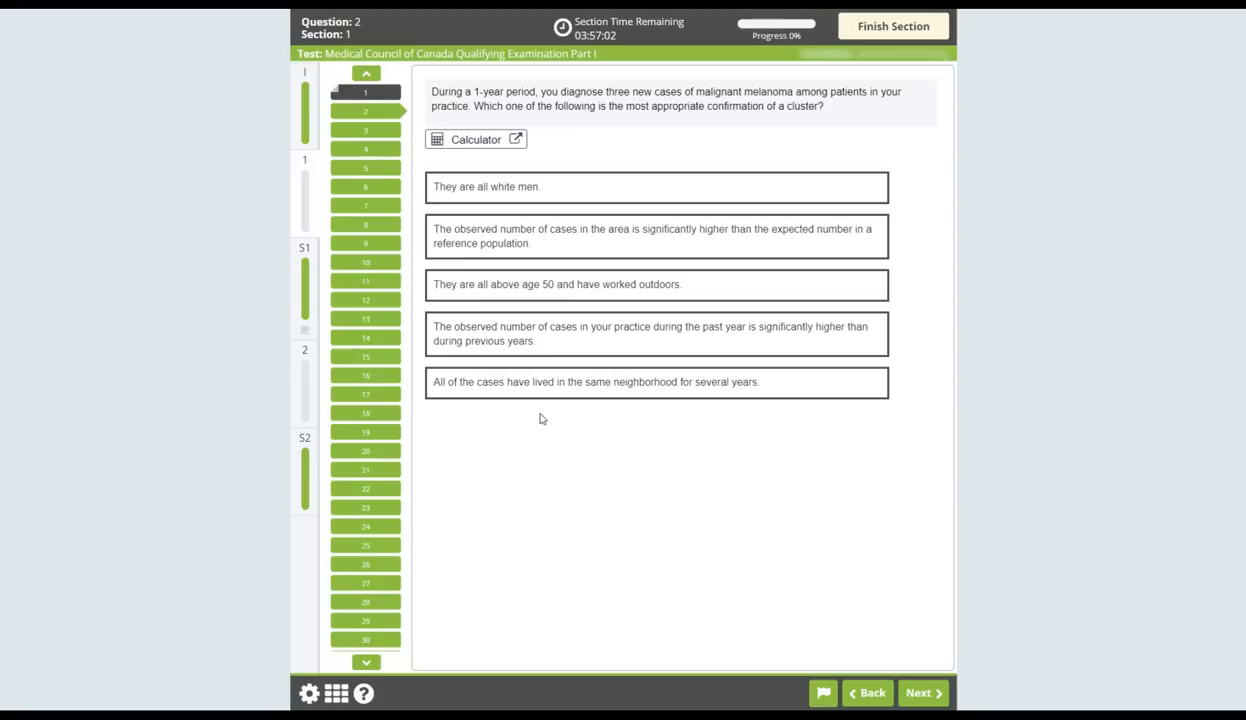
mouse_move(364, 693)
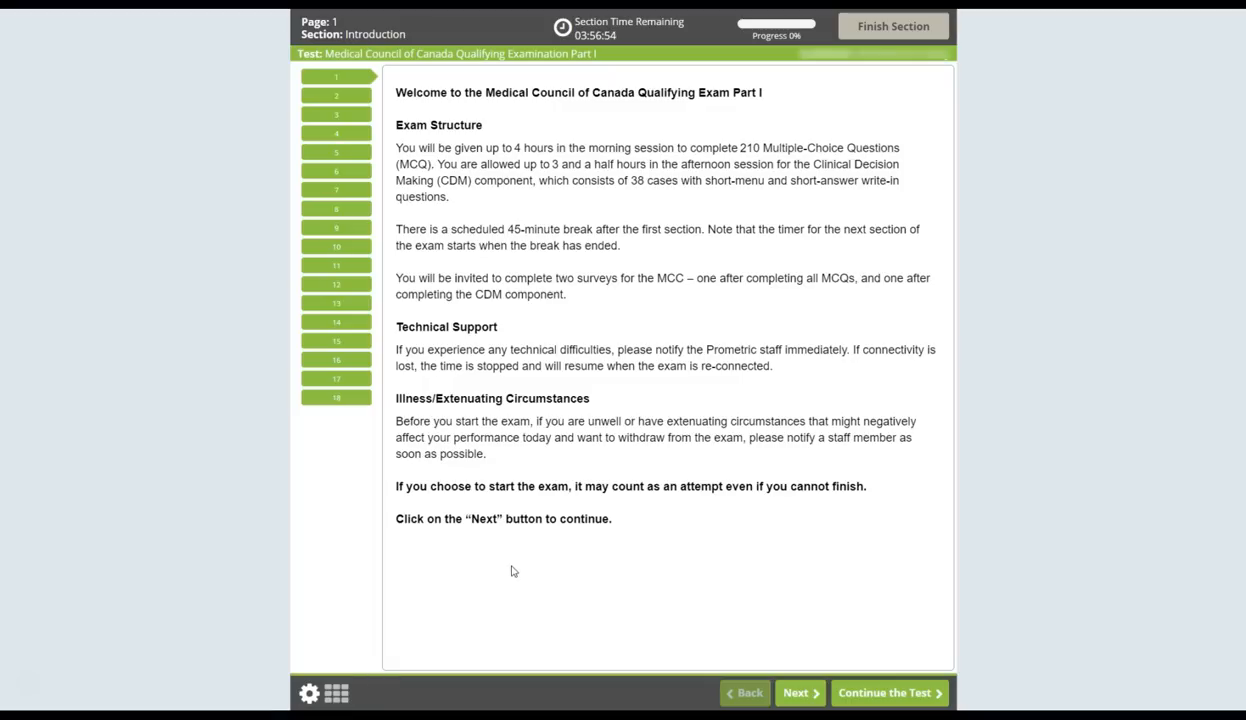
left_click(799, 692)
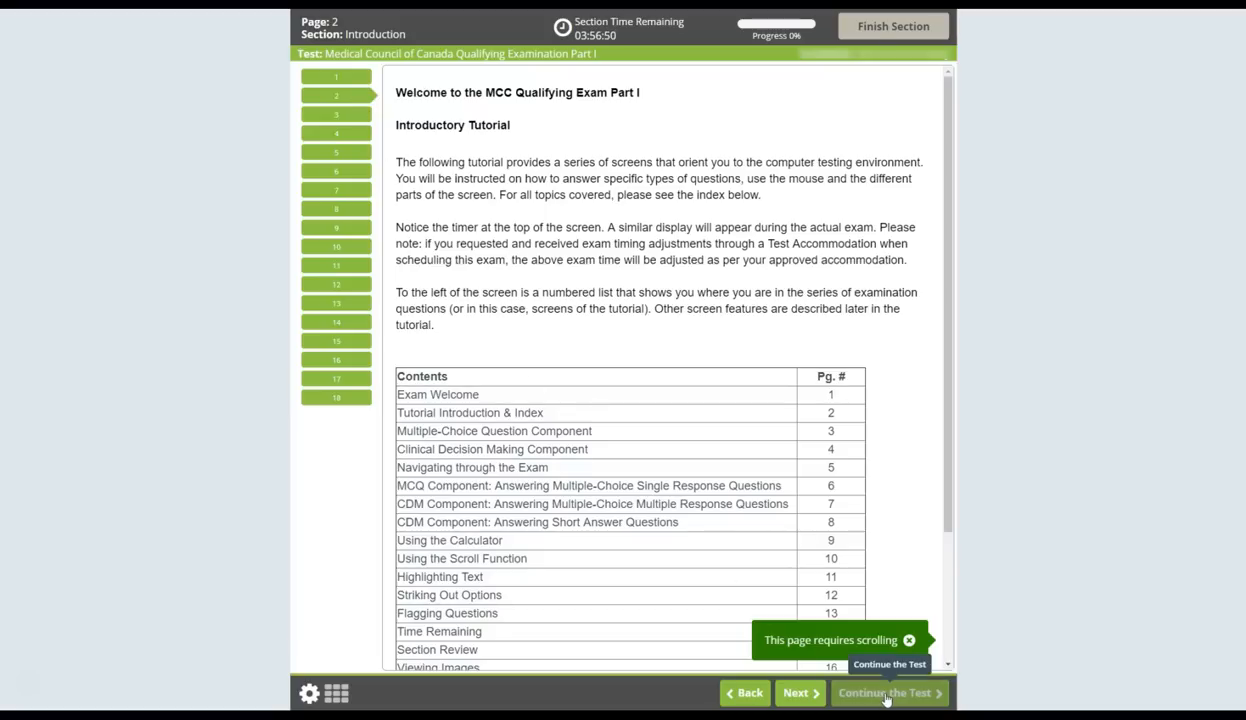
Resume the exam, then finish and submit Section 1 despite remaining time
left_click(886, 692)
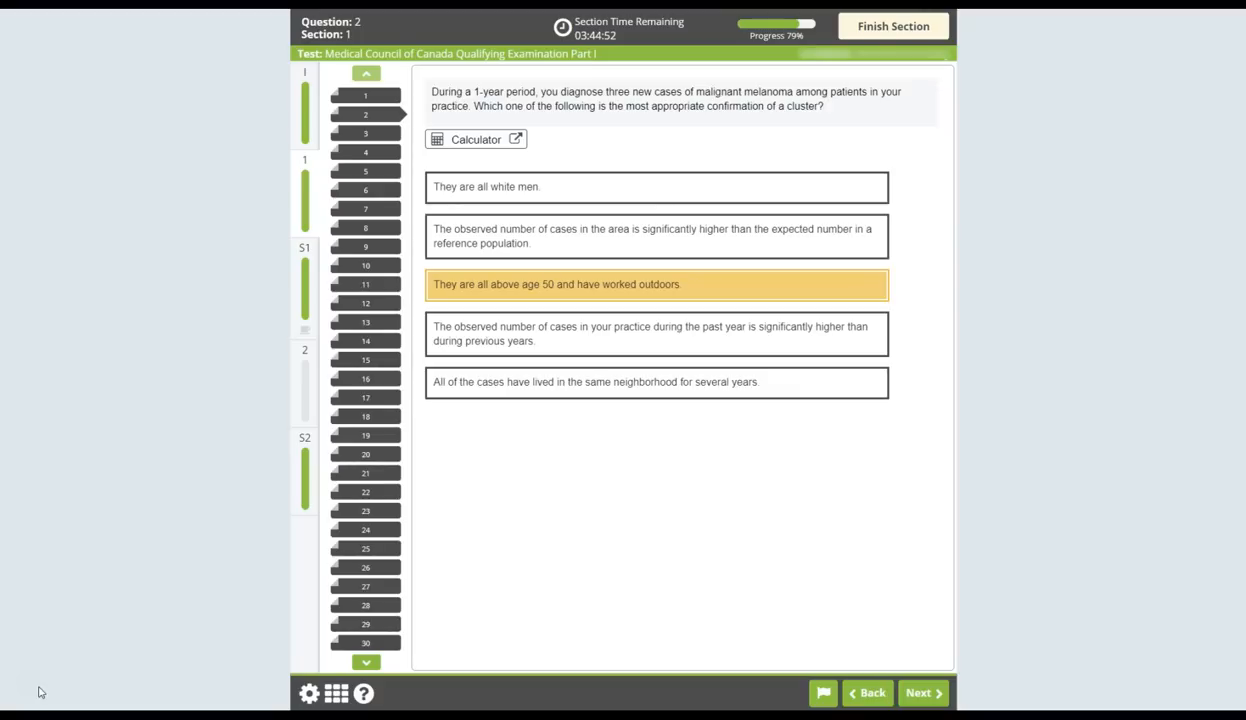
mouse_move(744, 539)
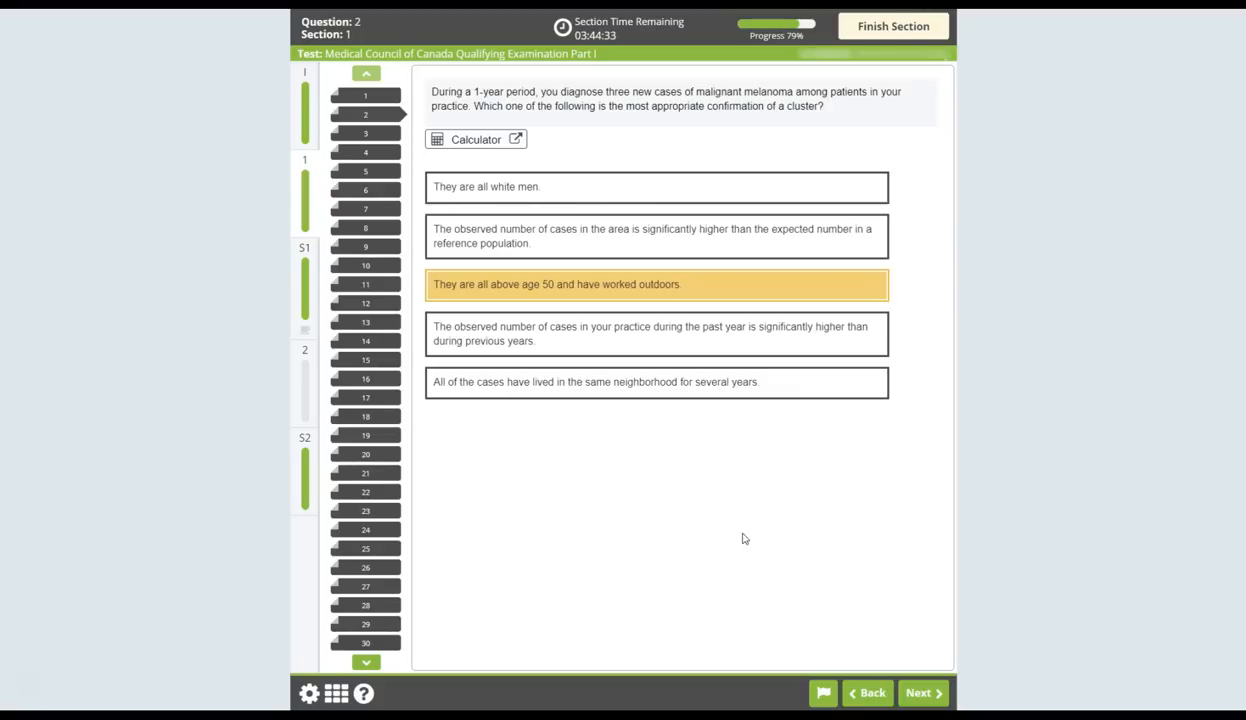
mouse_move(945, 228)
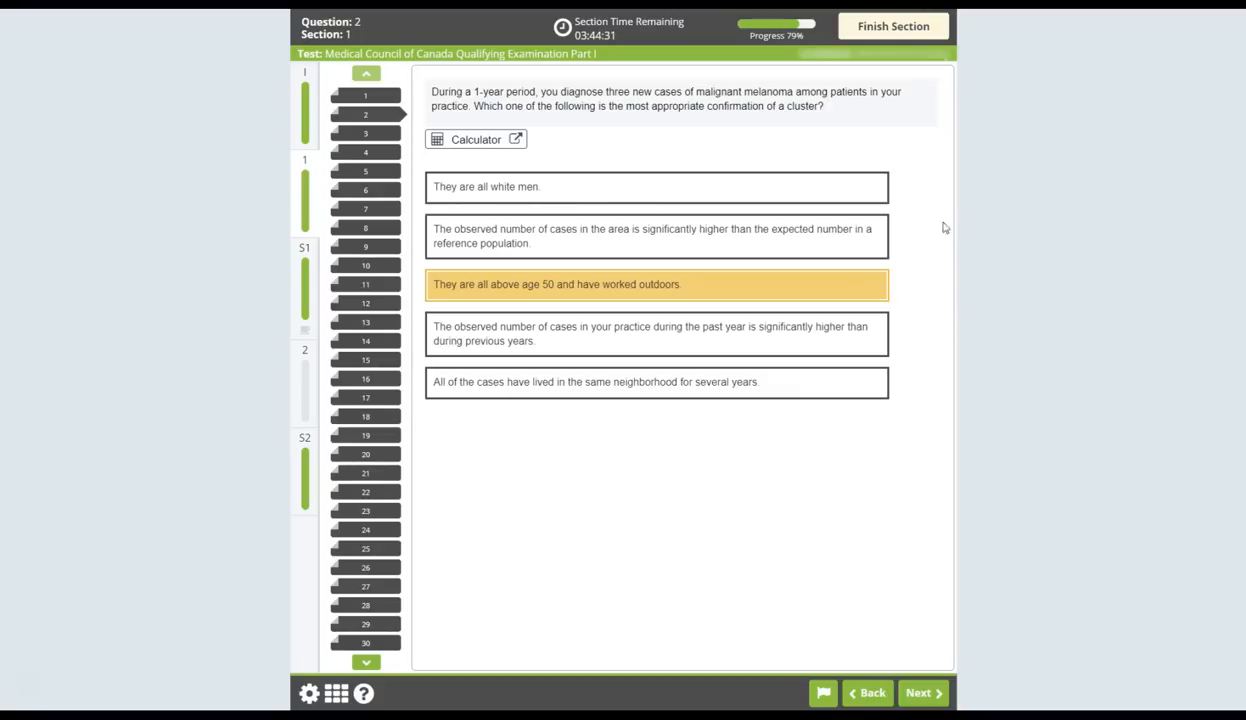
left_click(892, 26)
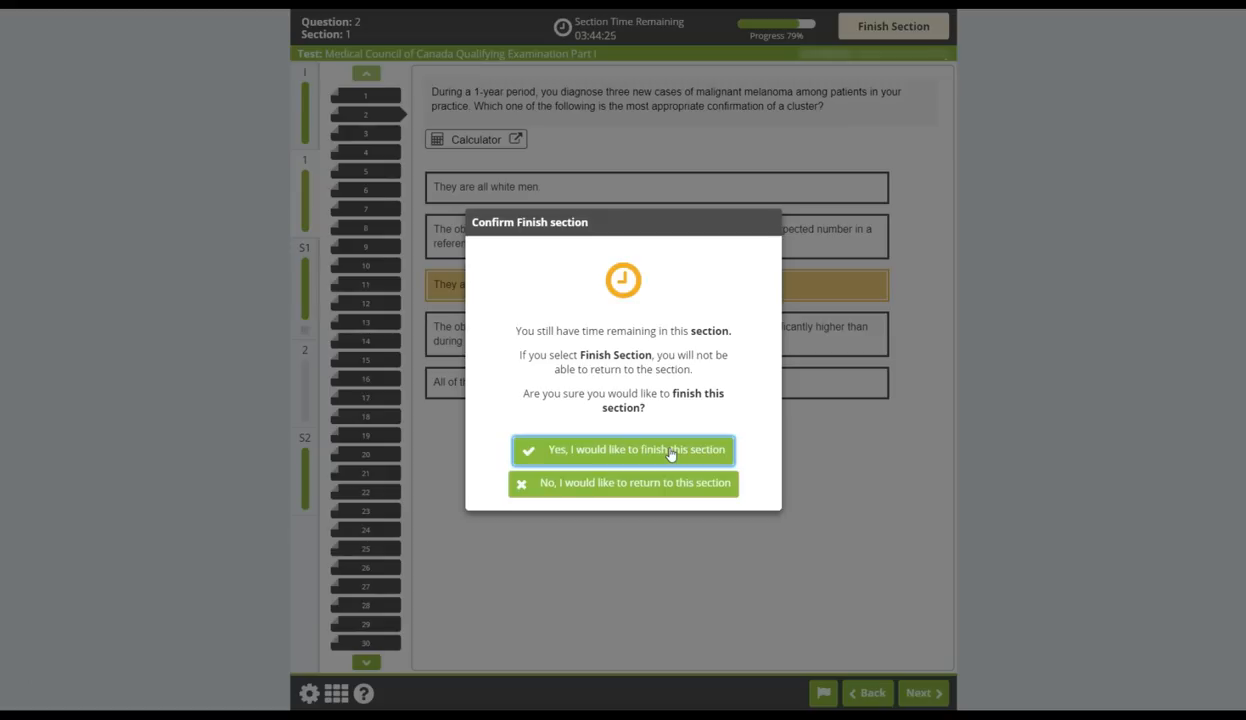
left_click(623, 449)
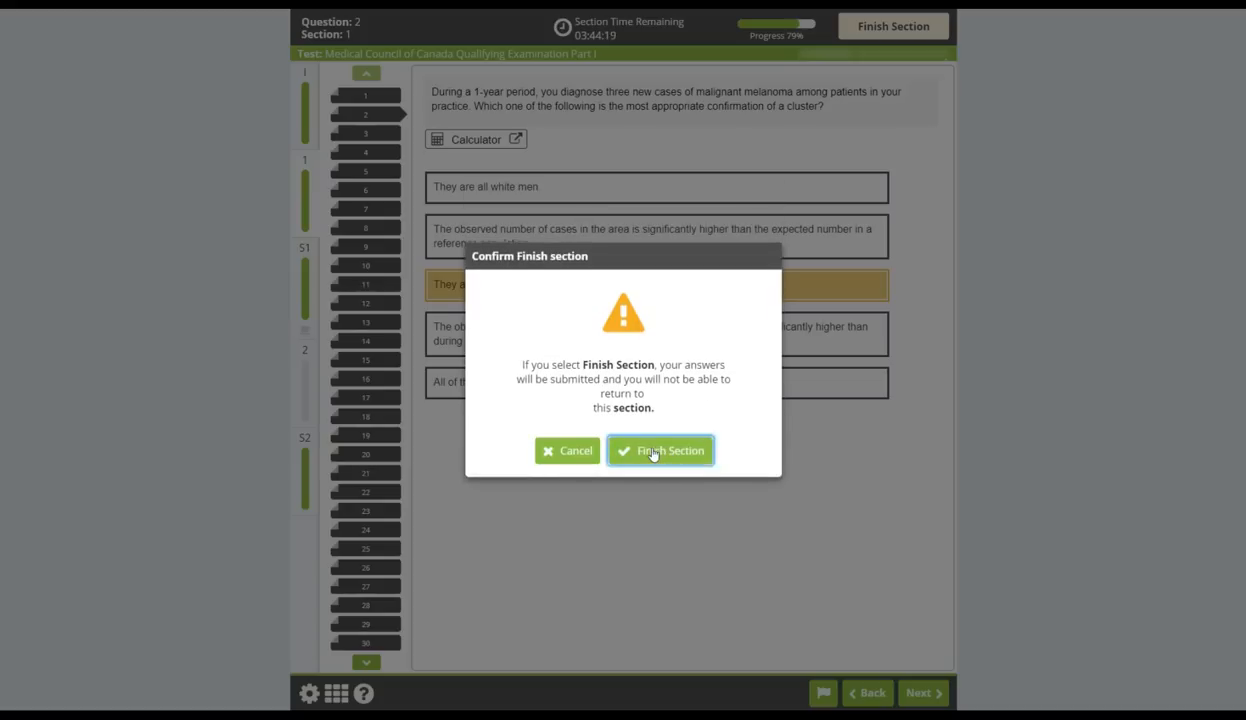
left_click(660, 450)
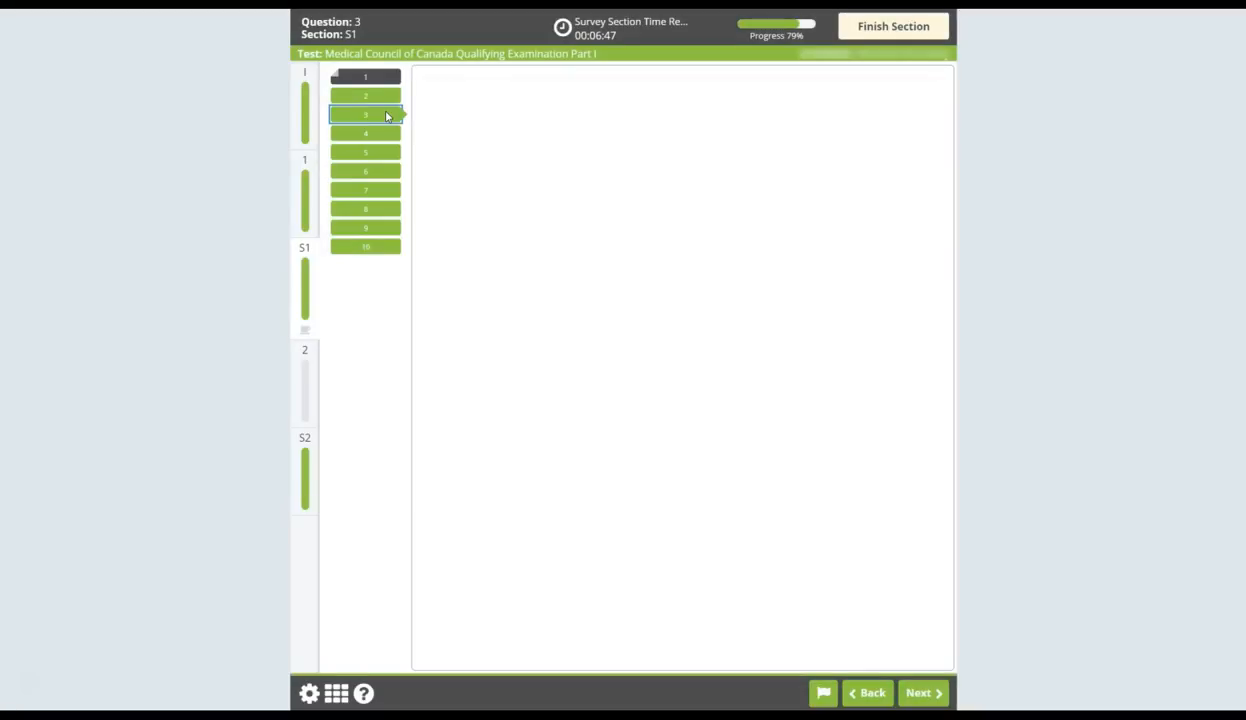
View survey questions 3 and 4, then finish S1 despite unanswered statements
left_click(365, 133)
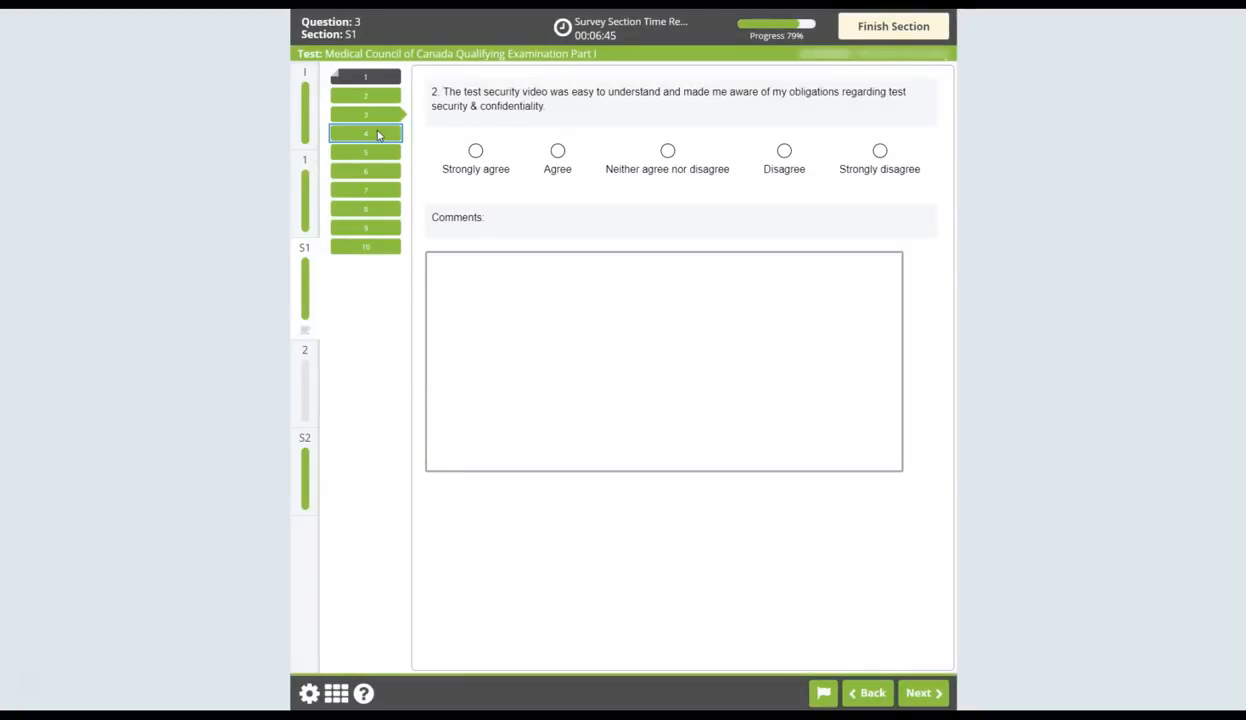
left_click(918, 692)
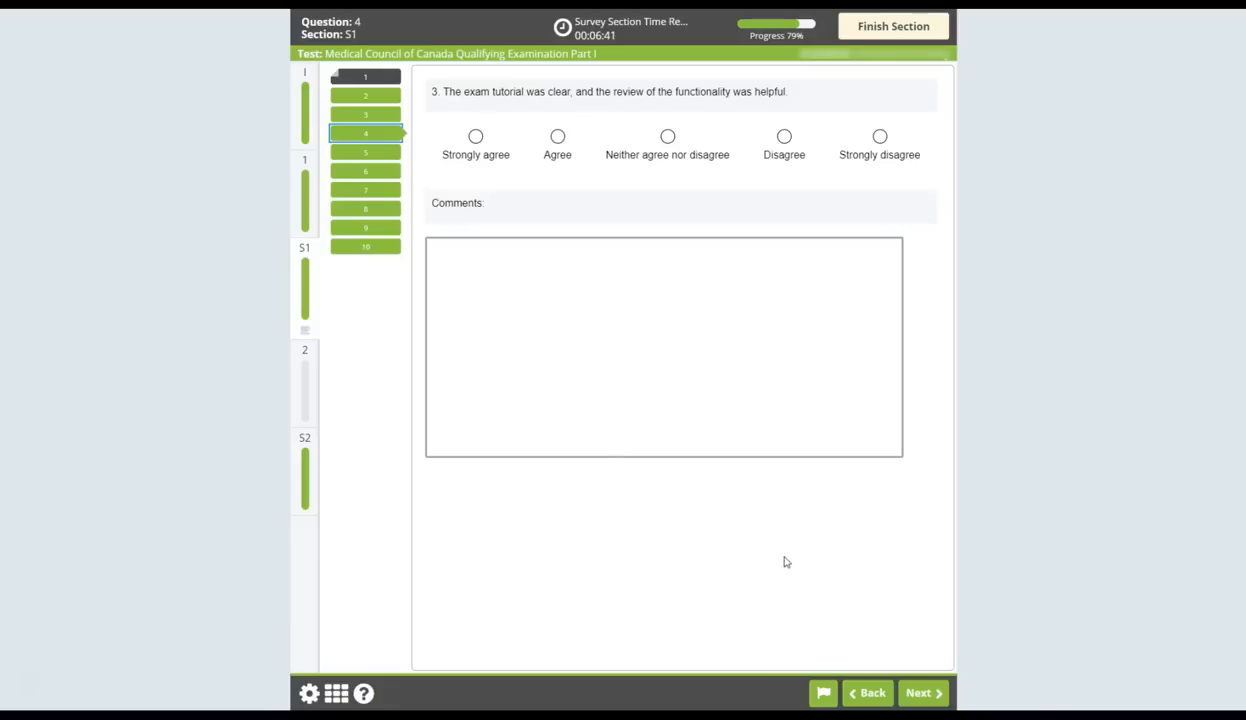
mouse_move(893, 26)
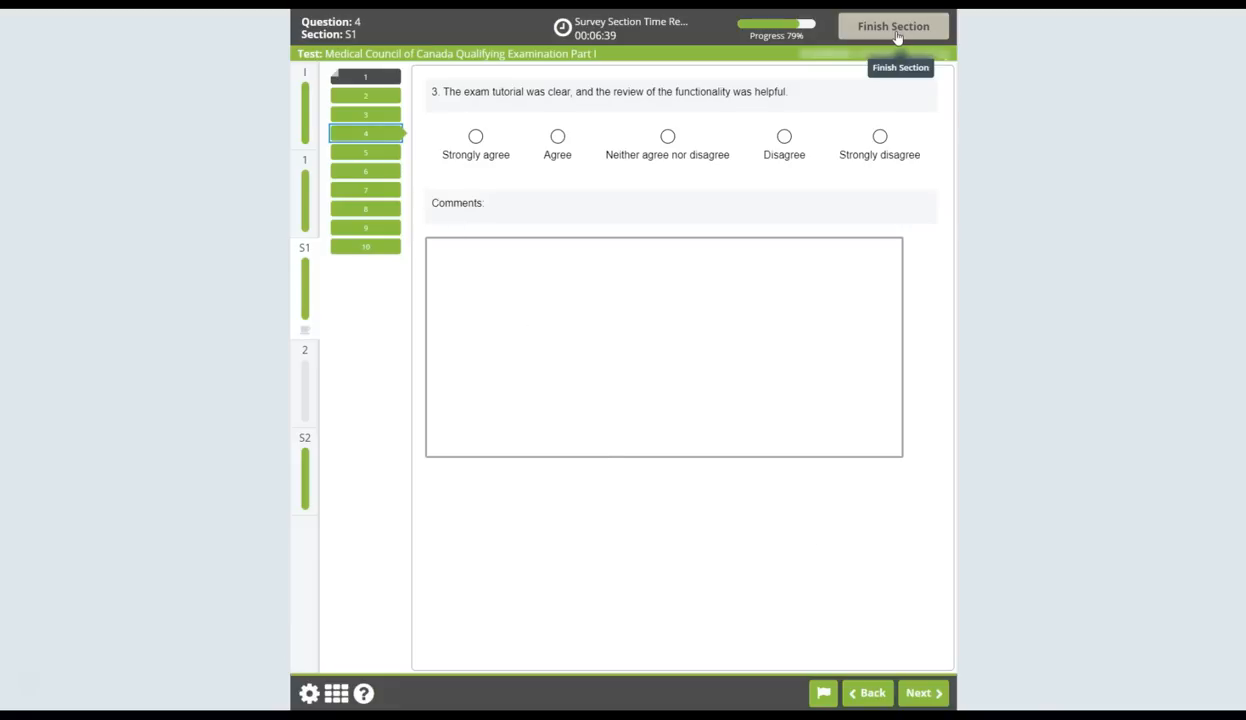
left_click(892, 26)
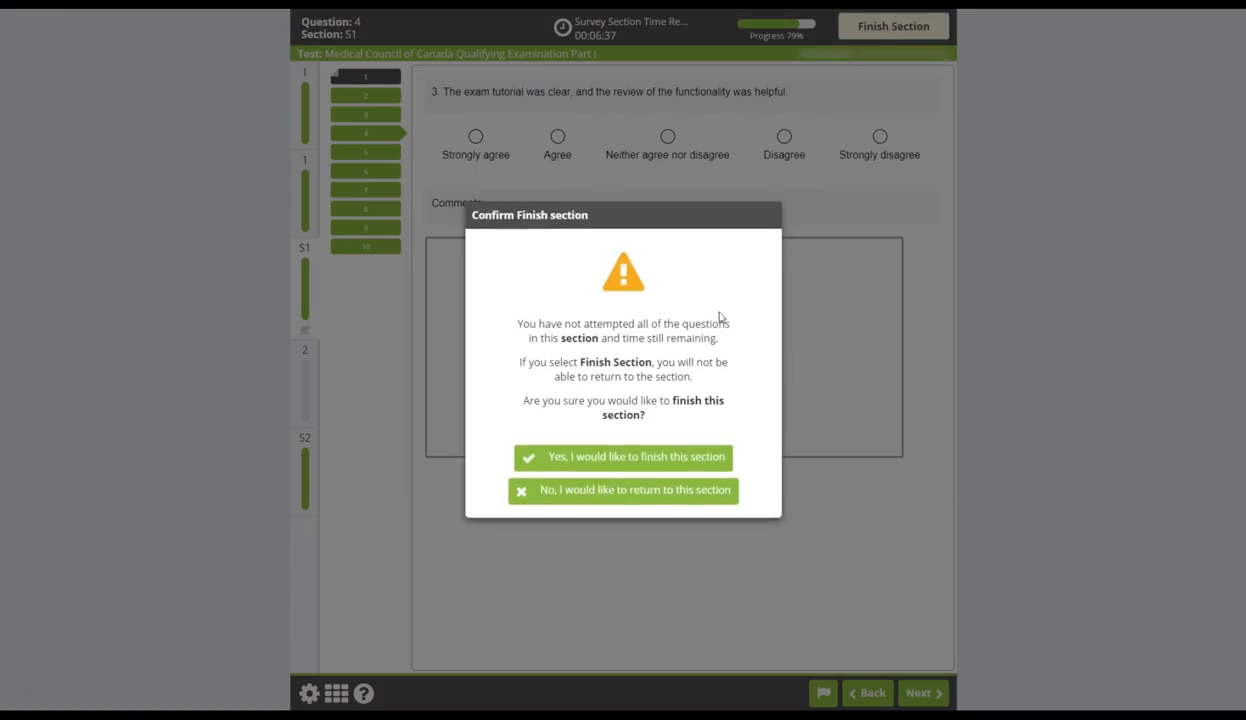
left_click(622, 456)
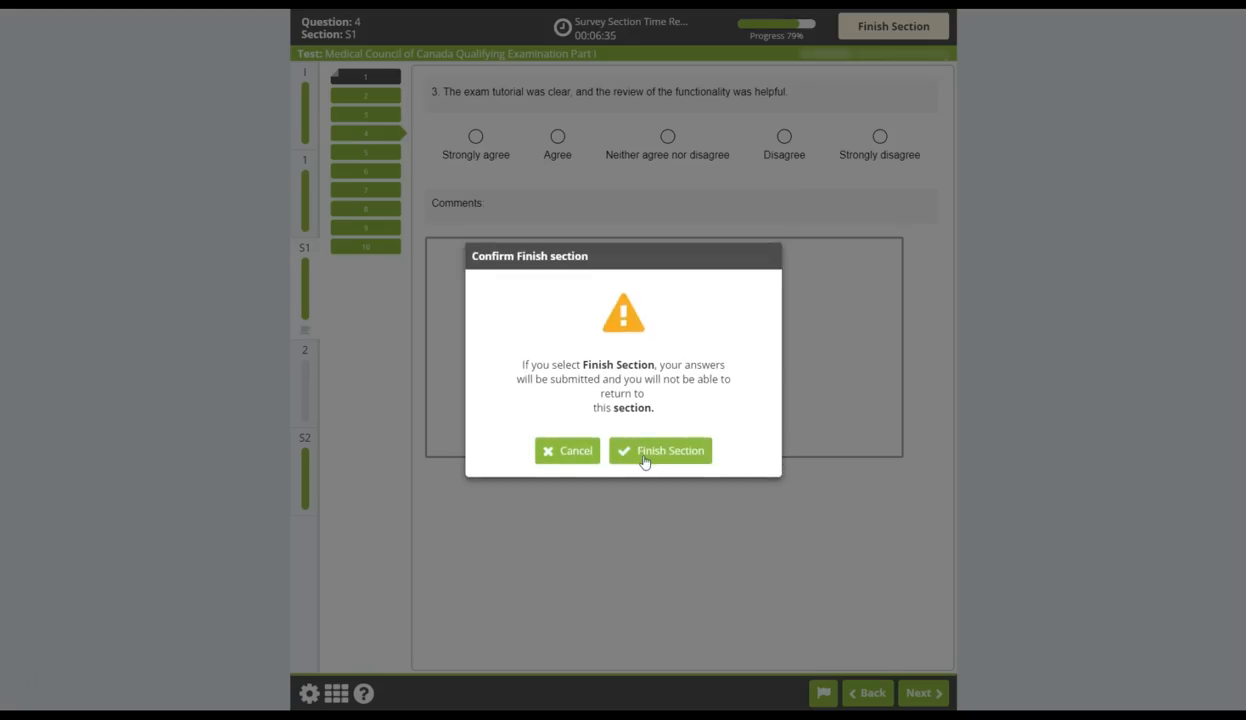
left_click(660, 450)
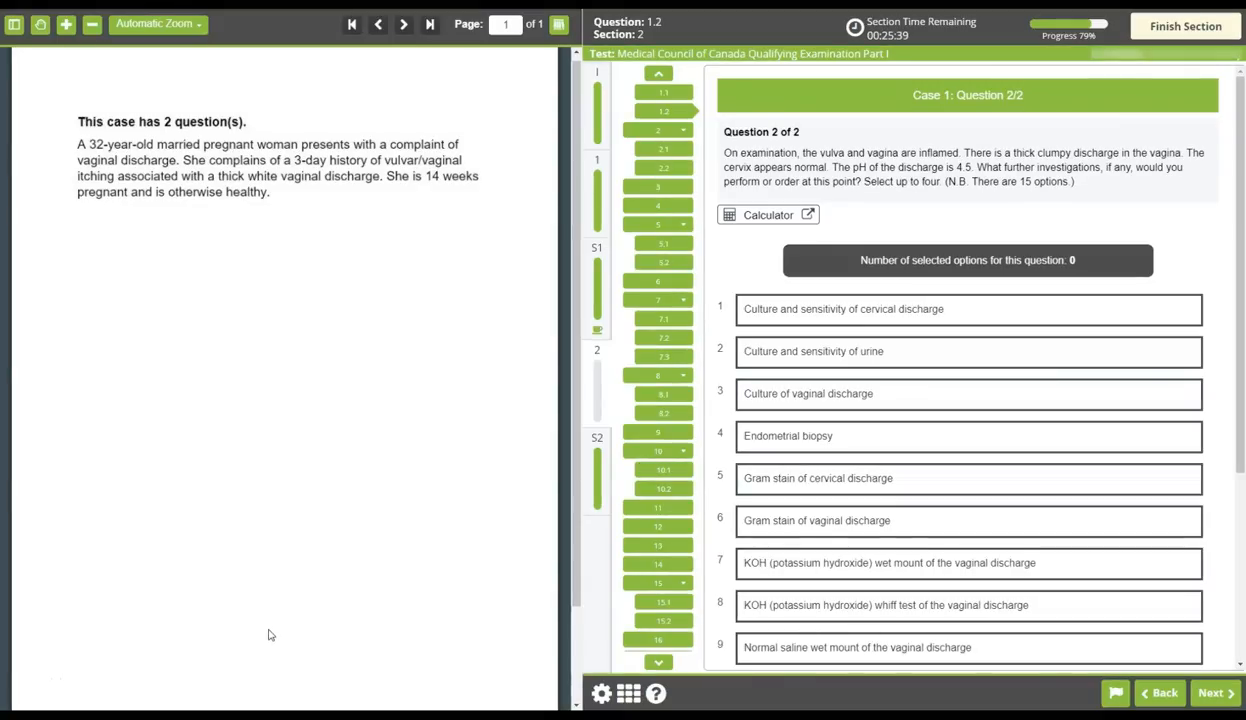
mouse_move(660, 442)
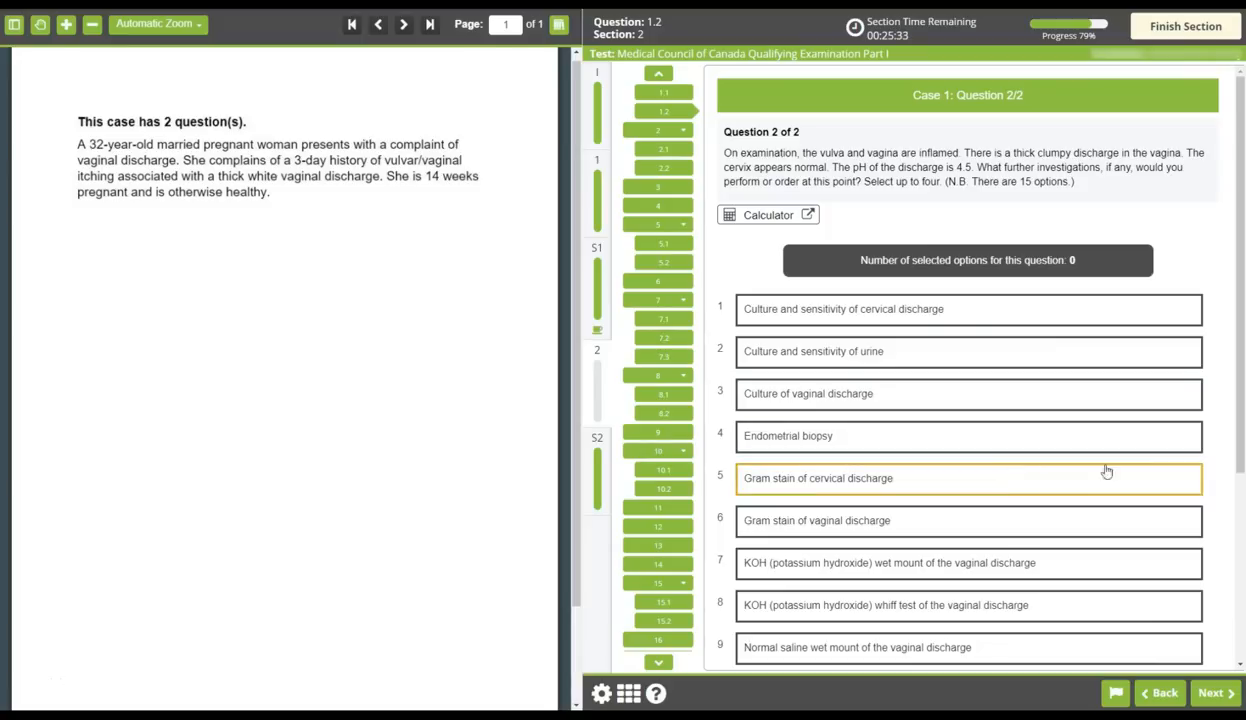
Select cervical and vaginal cultures and Gram stains as the discharge investigations
scroll("down", 3)
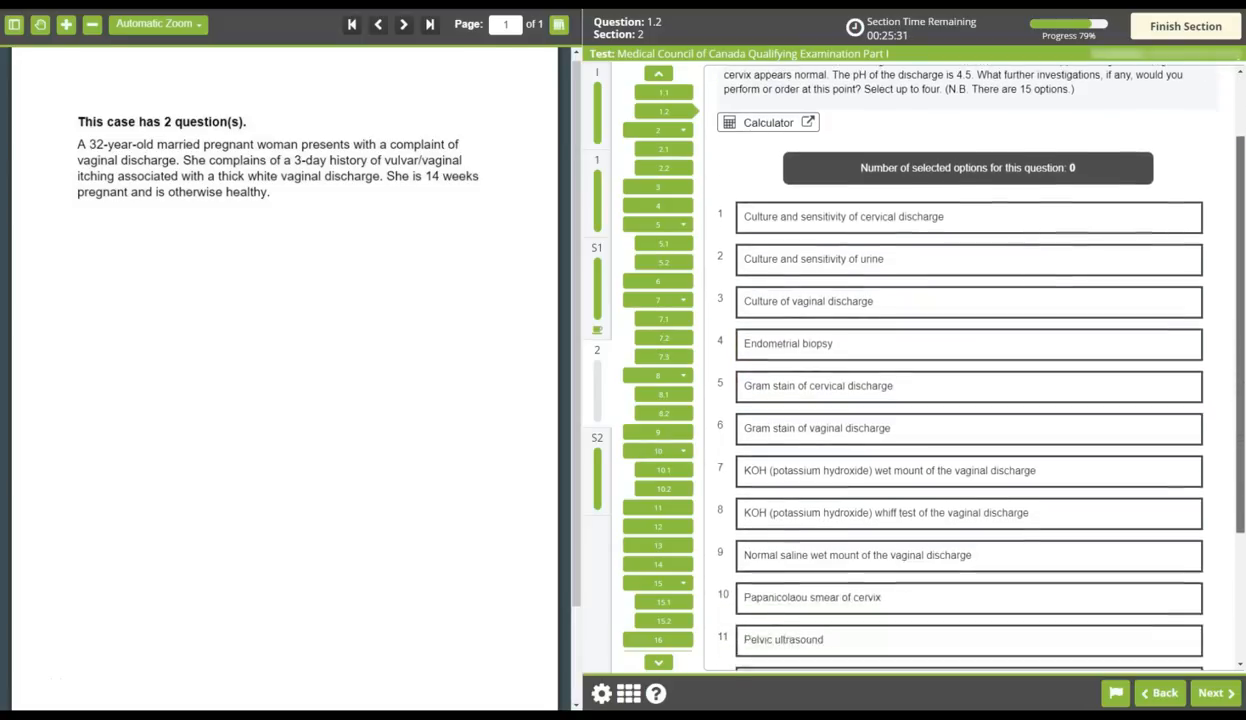
scroll("down", 3)
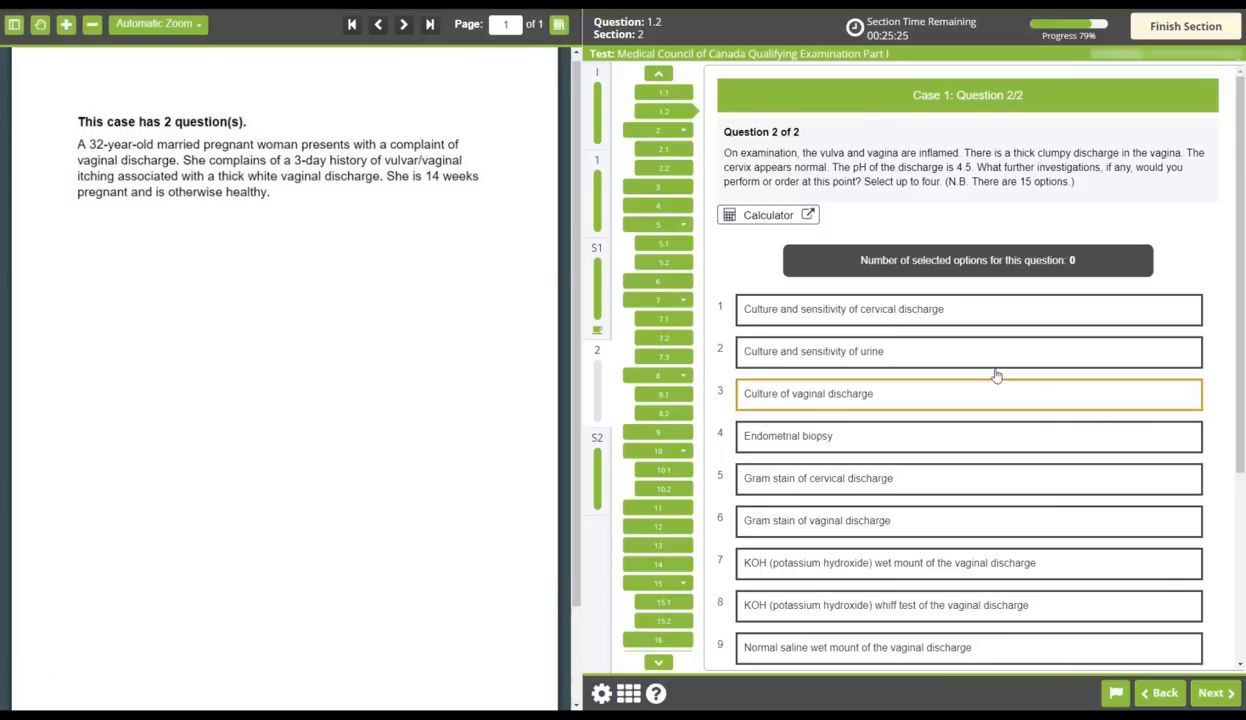
left_click(967, 308)
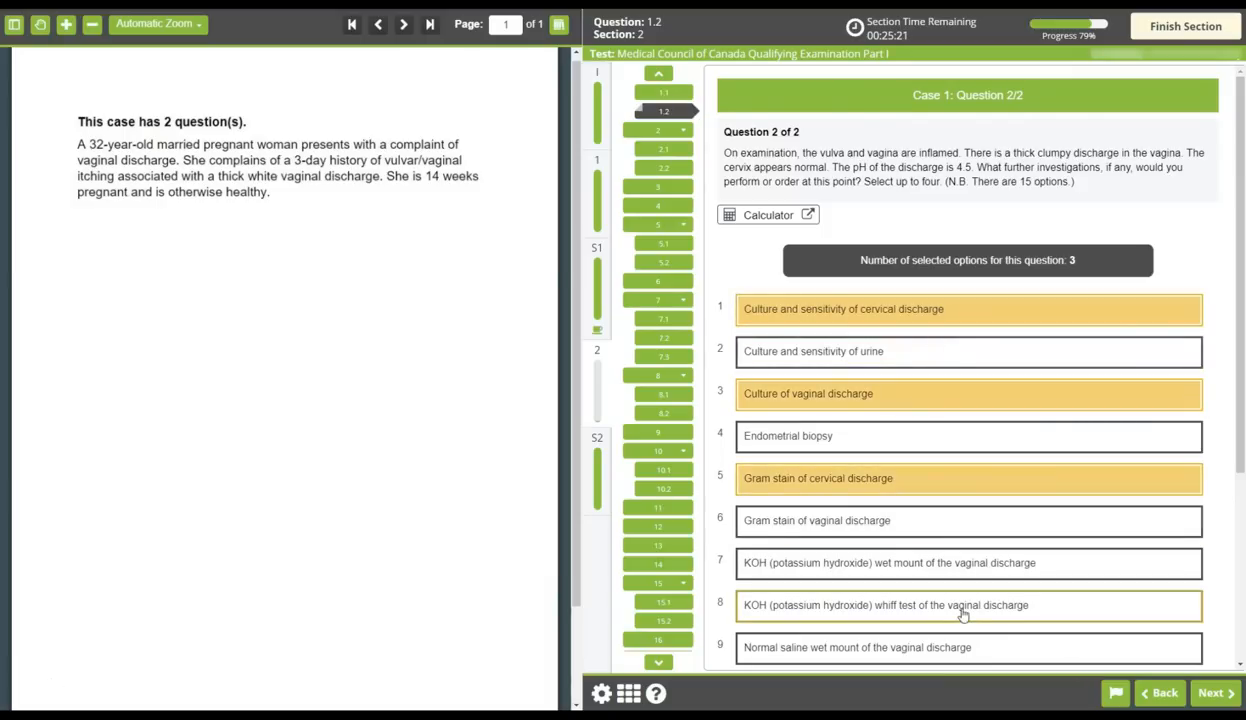
left_click(965, 605)
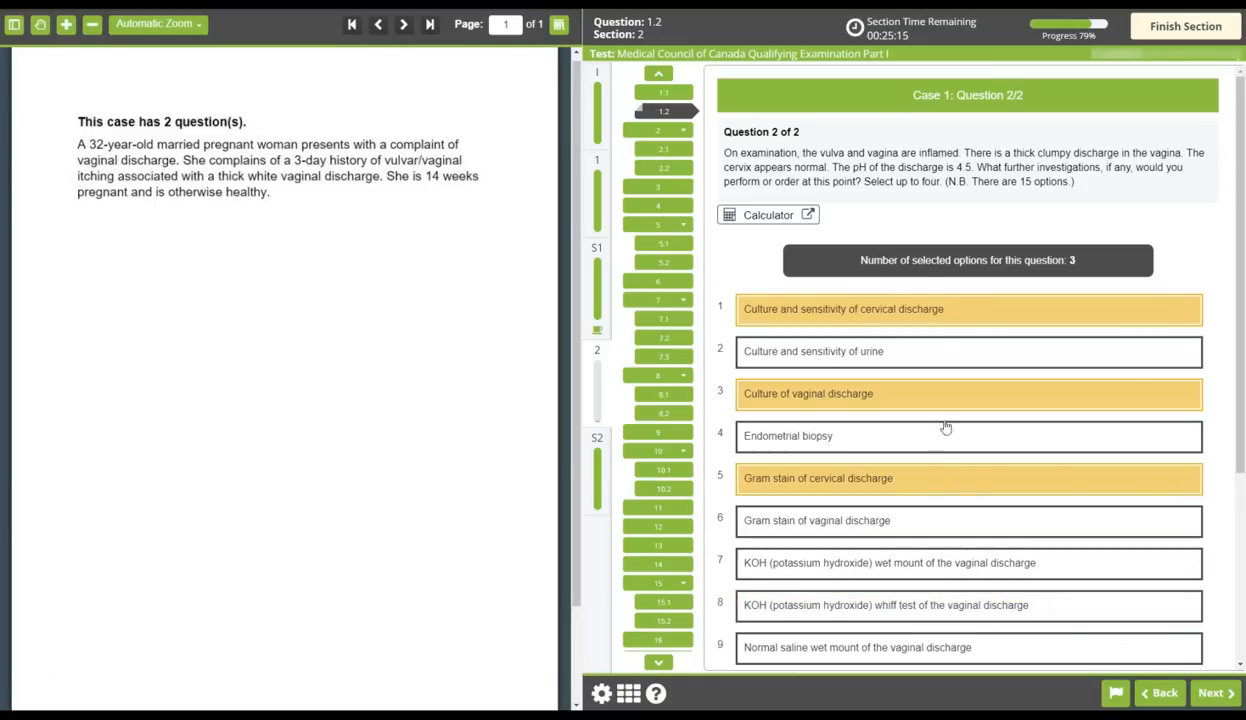
mouse_move(931, 190)
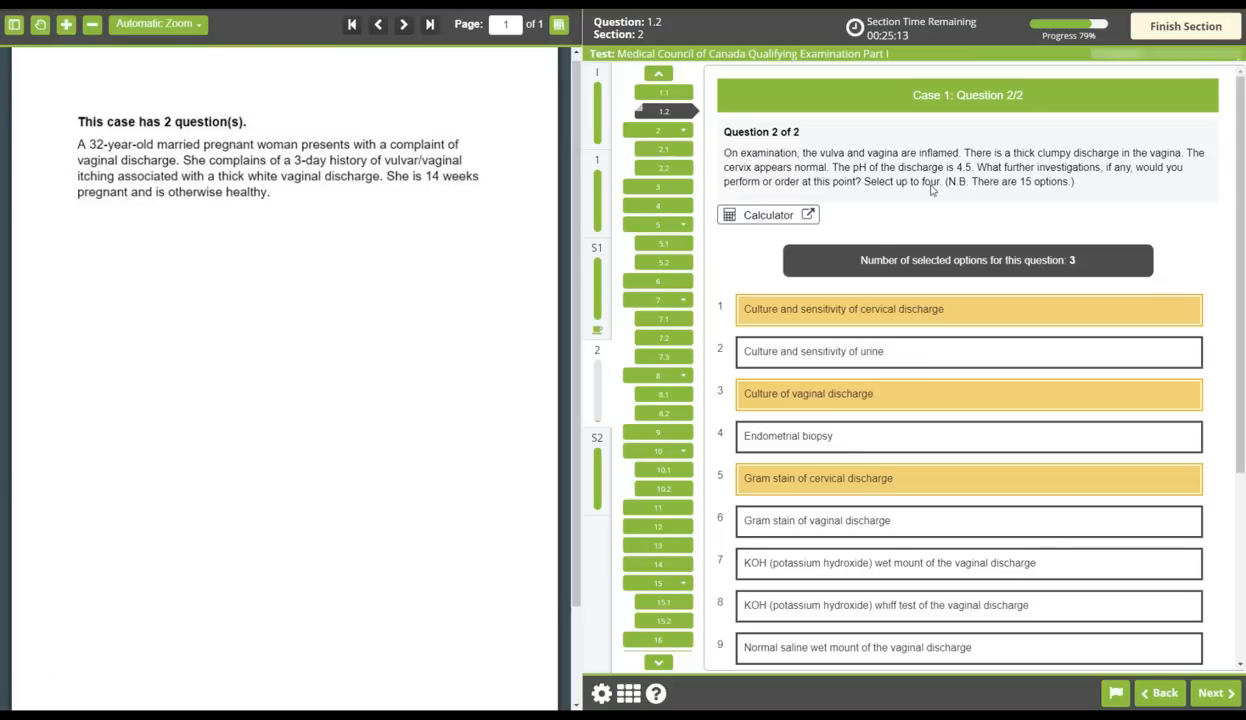
mouse_move(940, 345)
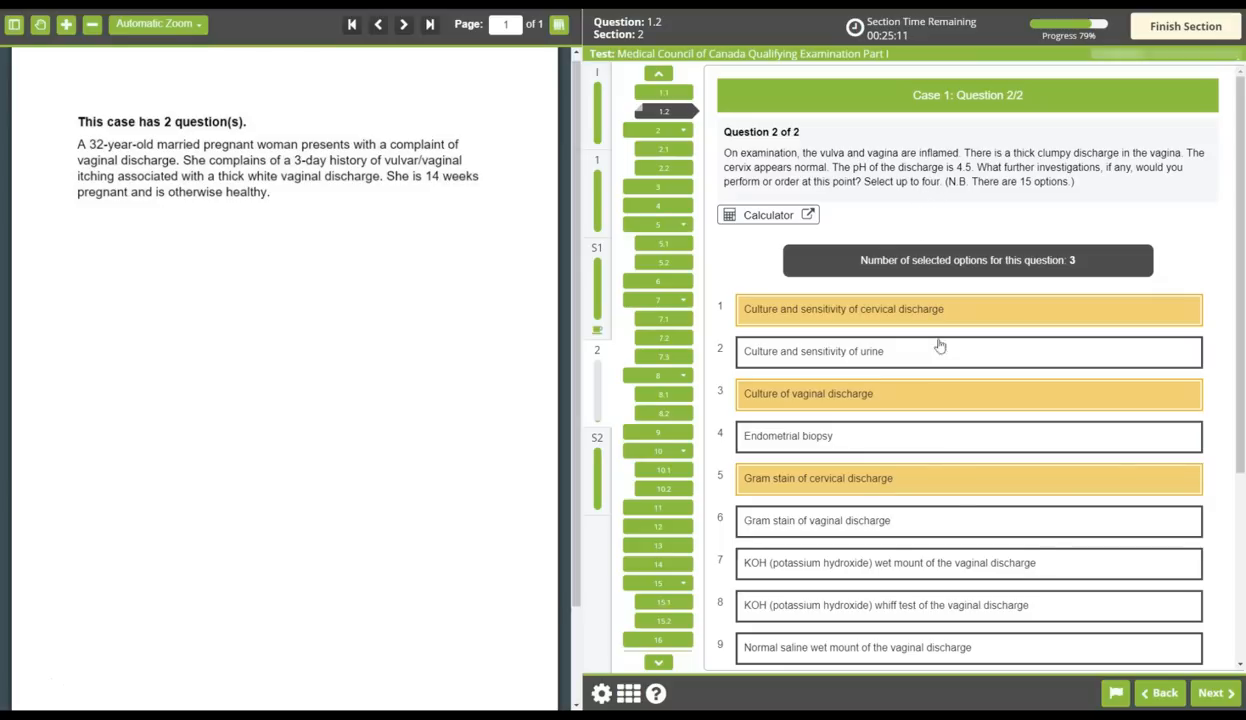
left_click(948, 520)
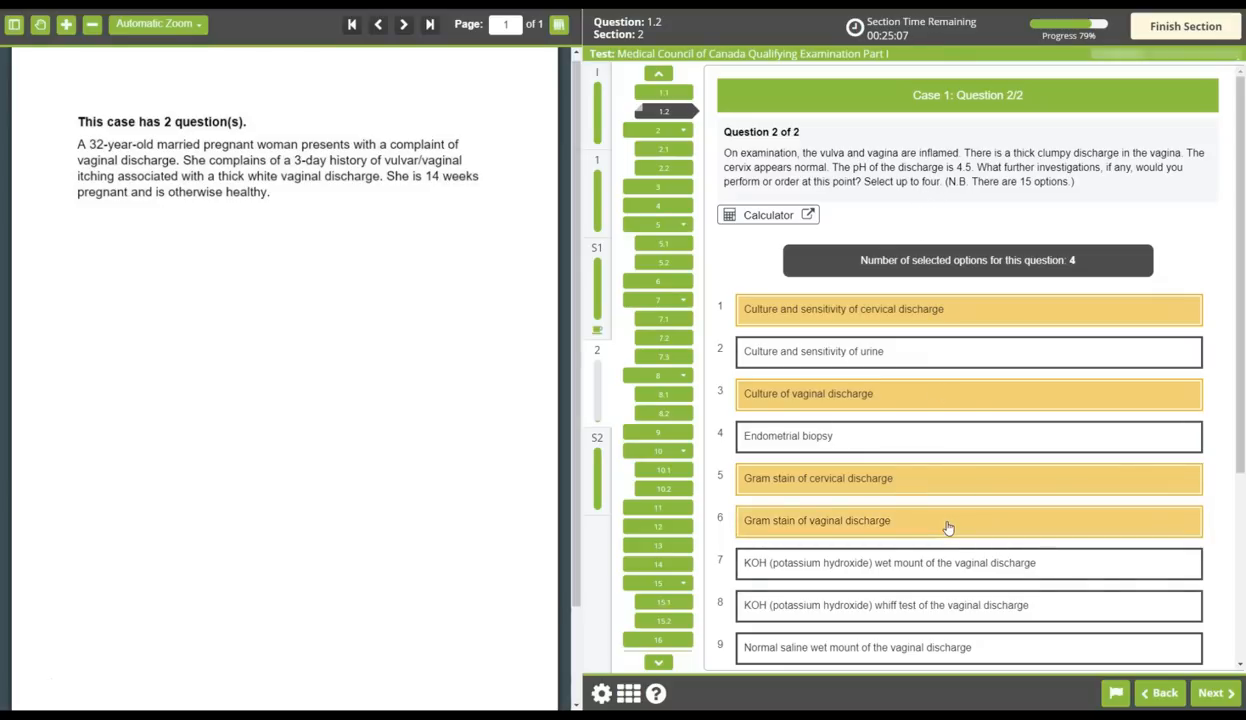
mouse_move(965, 468)
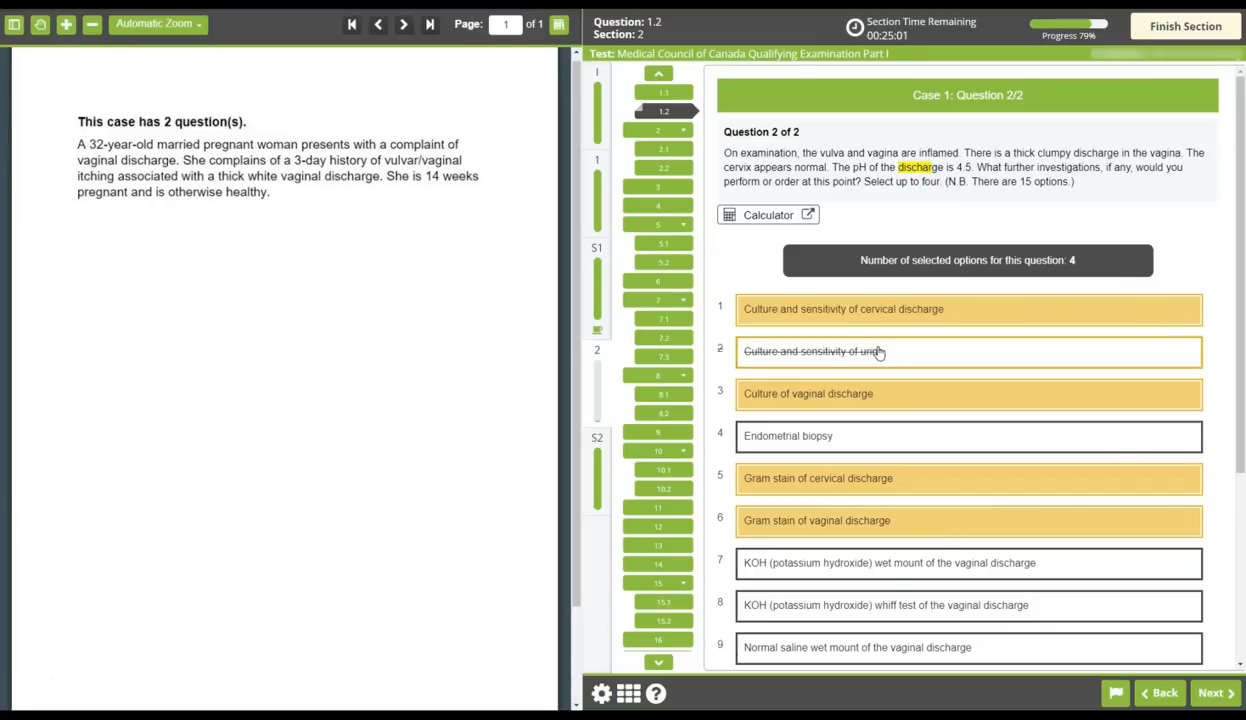
left_click(663, 92)
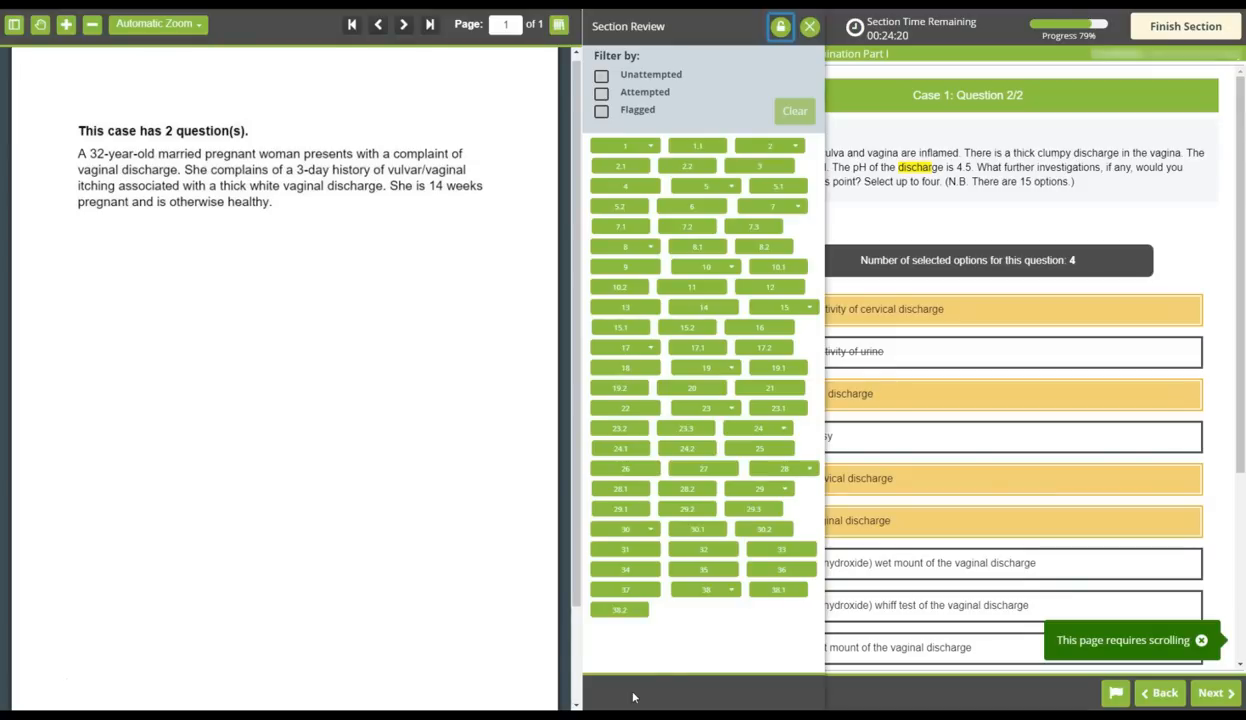
mouse_move(808, 27)
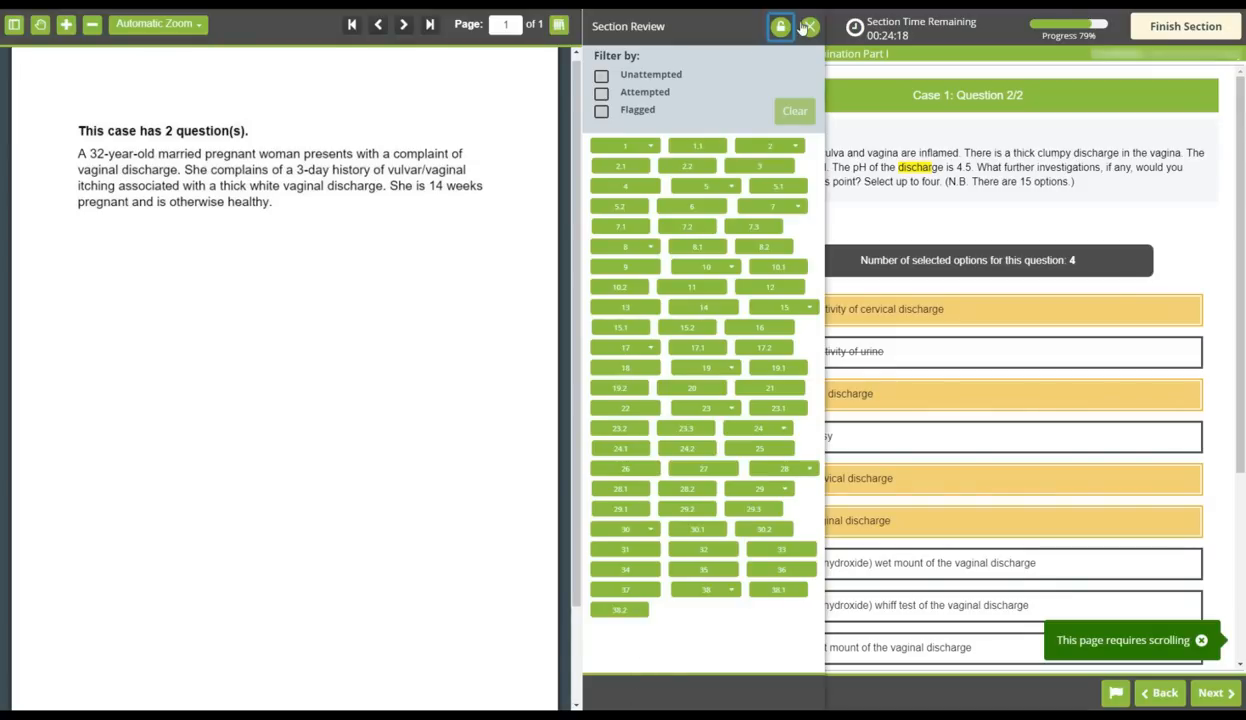
Close the Section Review panel and finish Section 2 while time remains
left_click(807, 26)
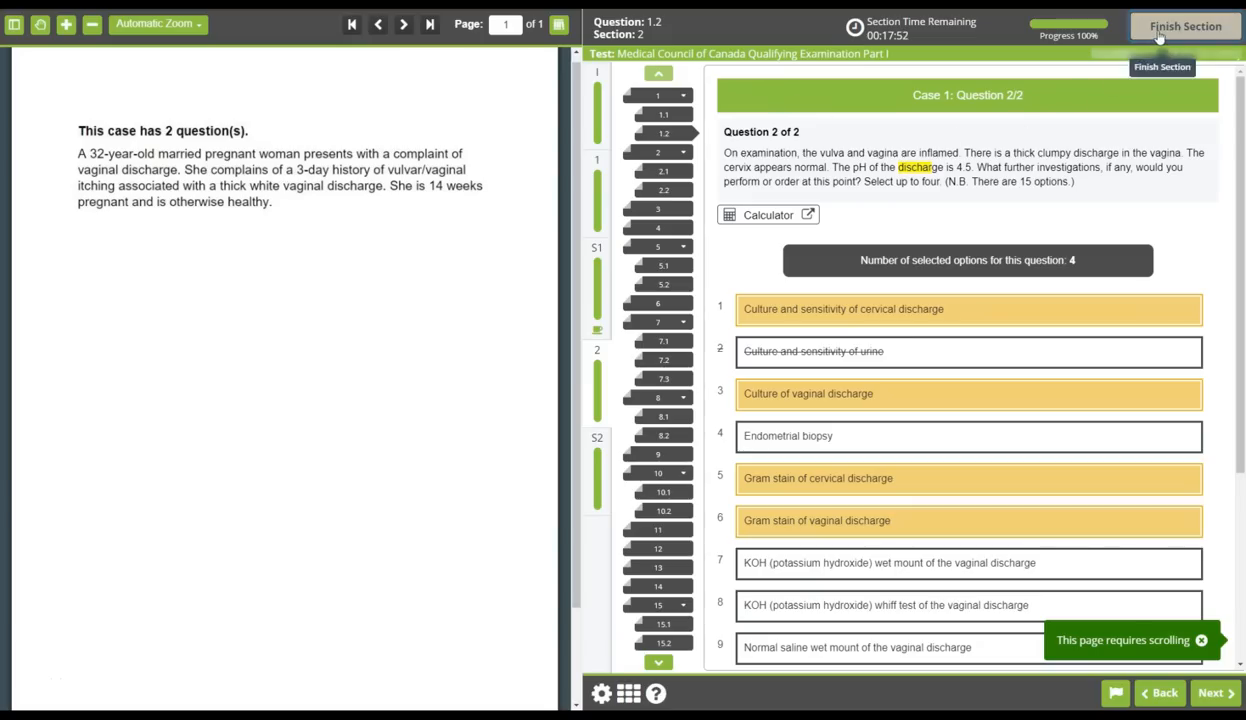
left_click(1185, 26)
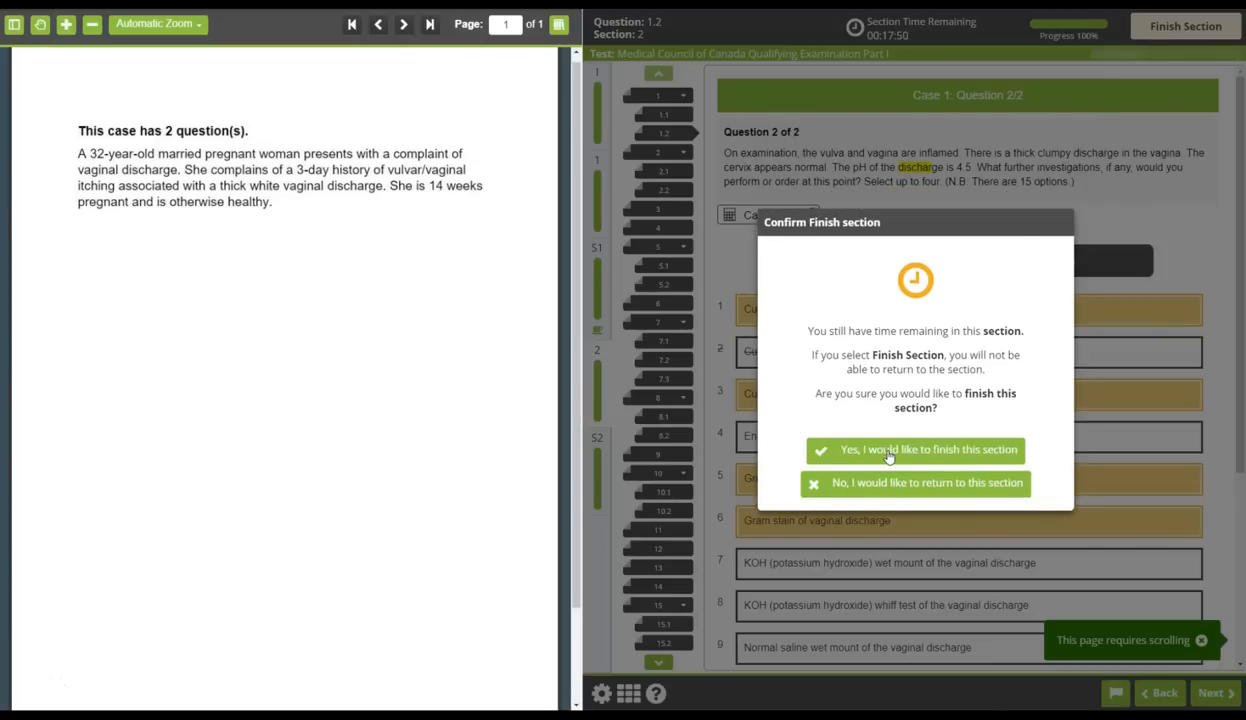
left_click(914, 450)
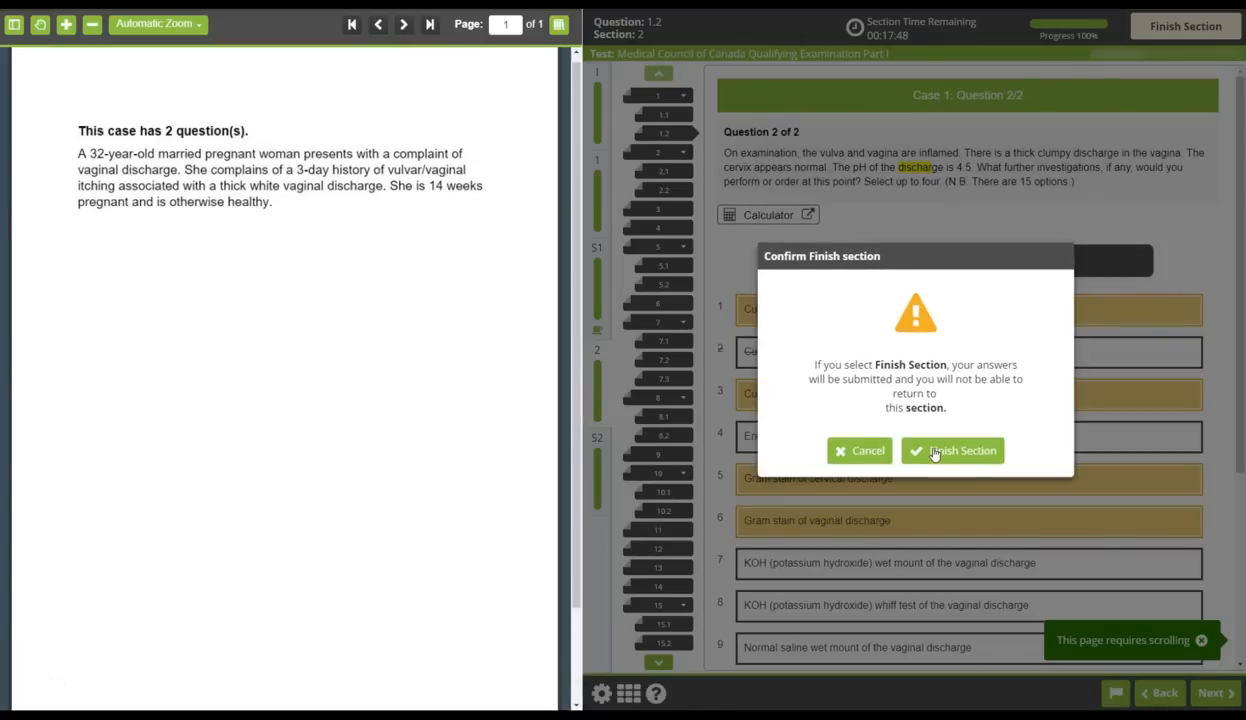
left_click(954, 450)
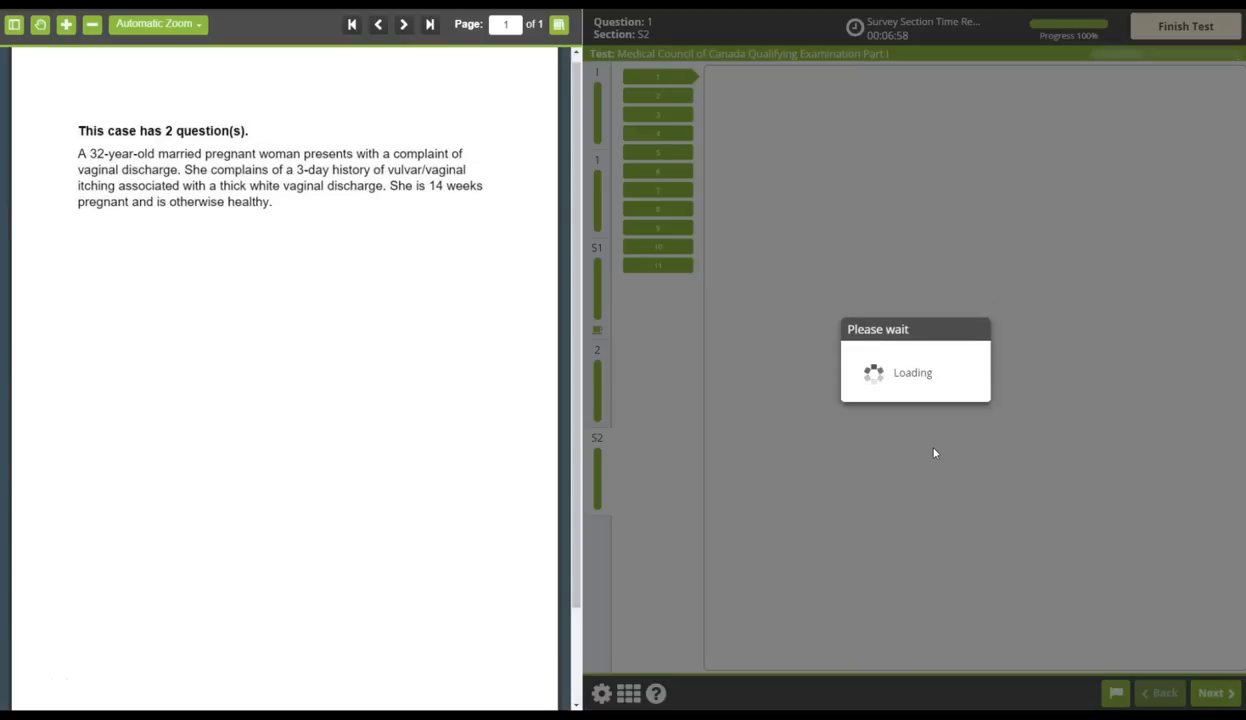